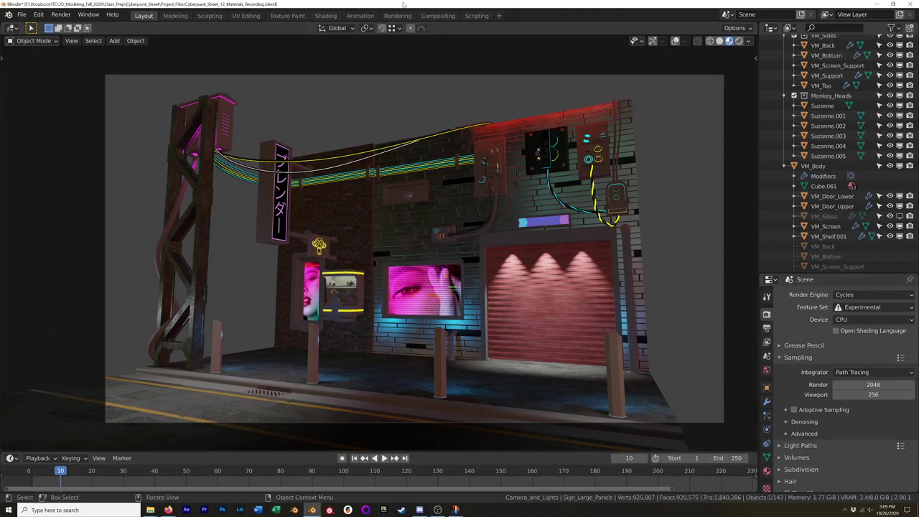
mouse_move(356, 295)
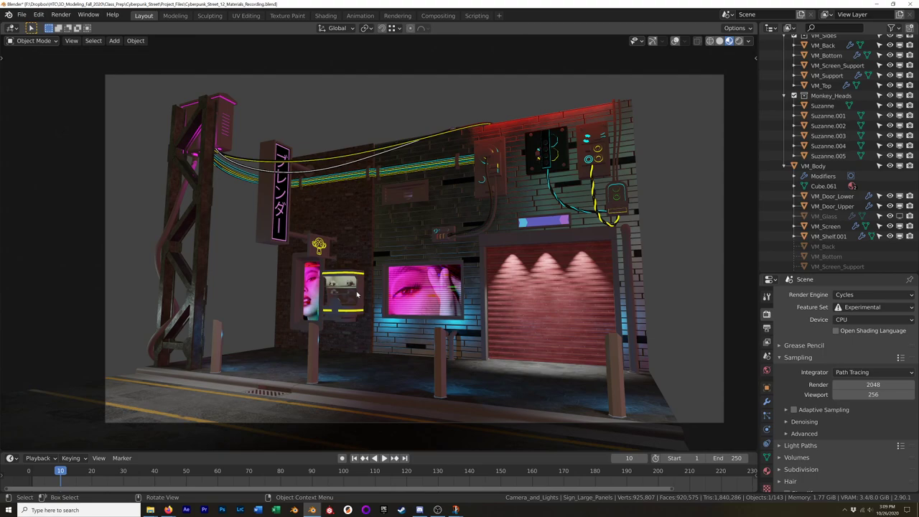
mouse_move(538, 406)
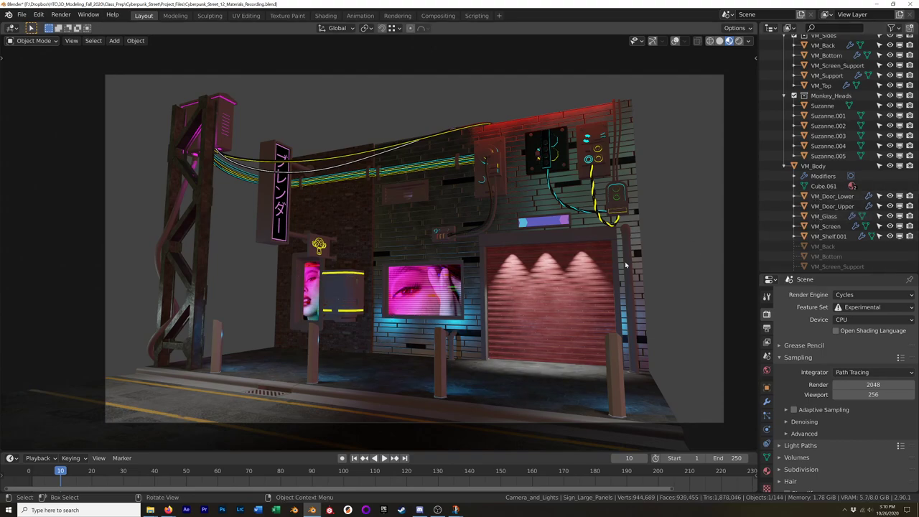
Step: Select the VM_Glass panel and switch to the Shading workspace to see its Principled BSDF nodes
click(825, 215)
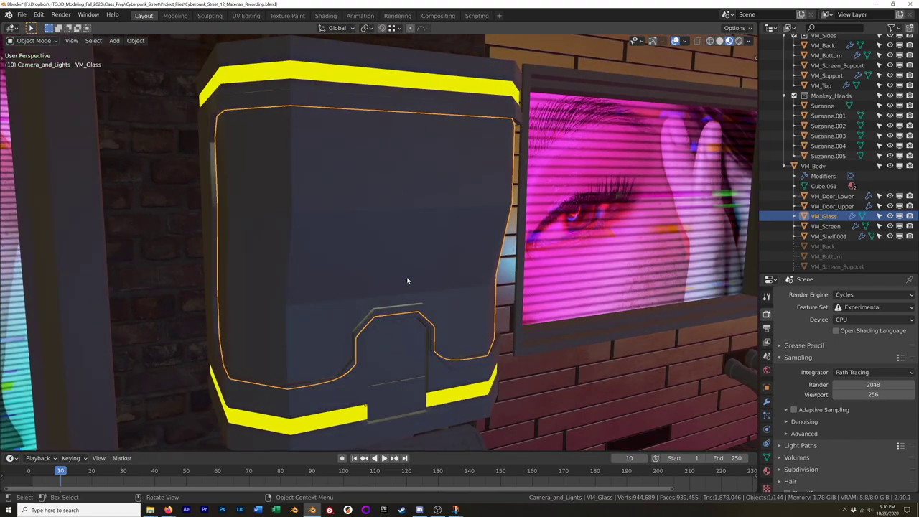
mouse_move(506, 405)
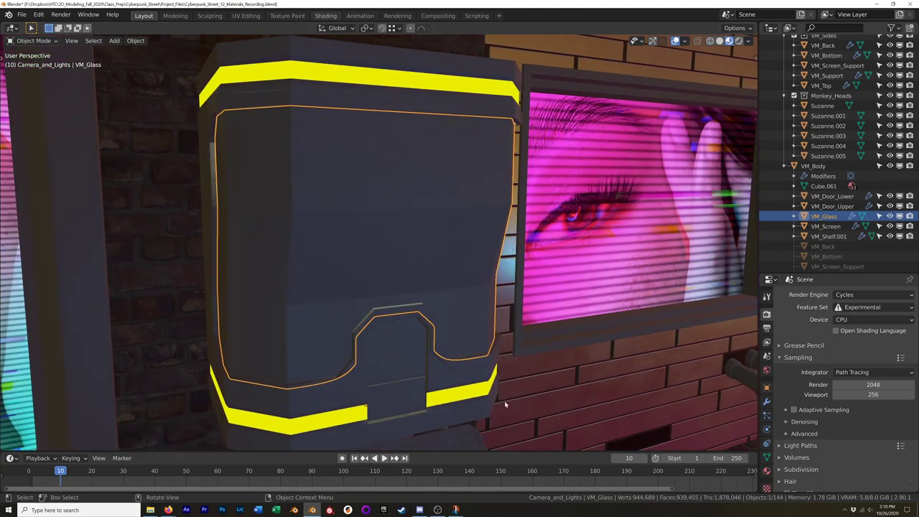
click(325, 15)
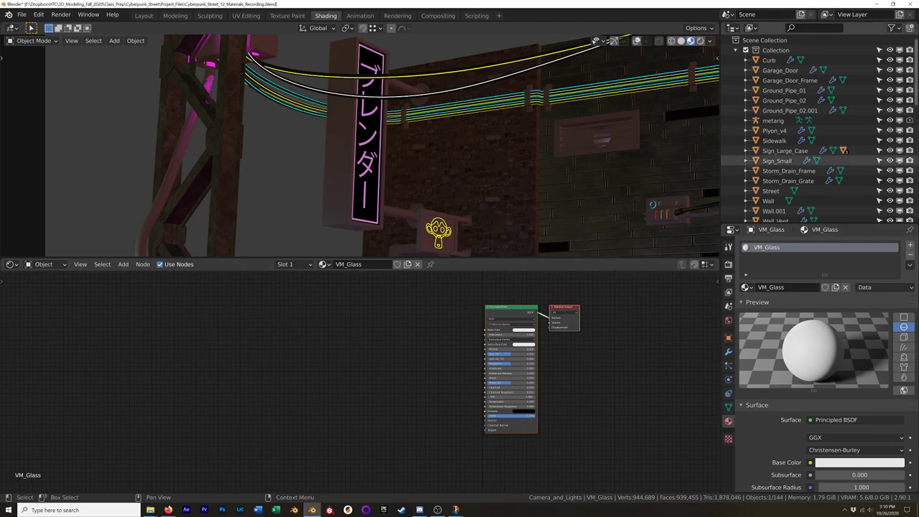
mouse_move(689, 17)
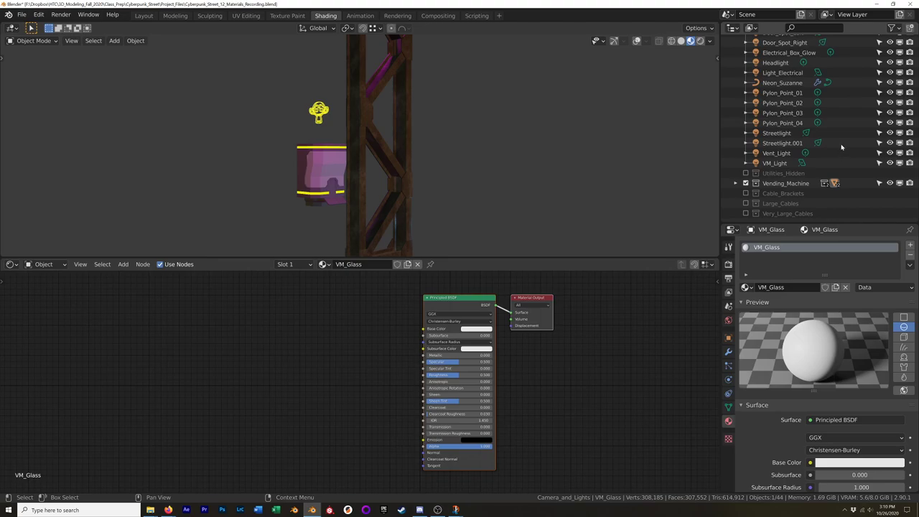
mouse_move(319, 161)
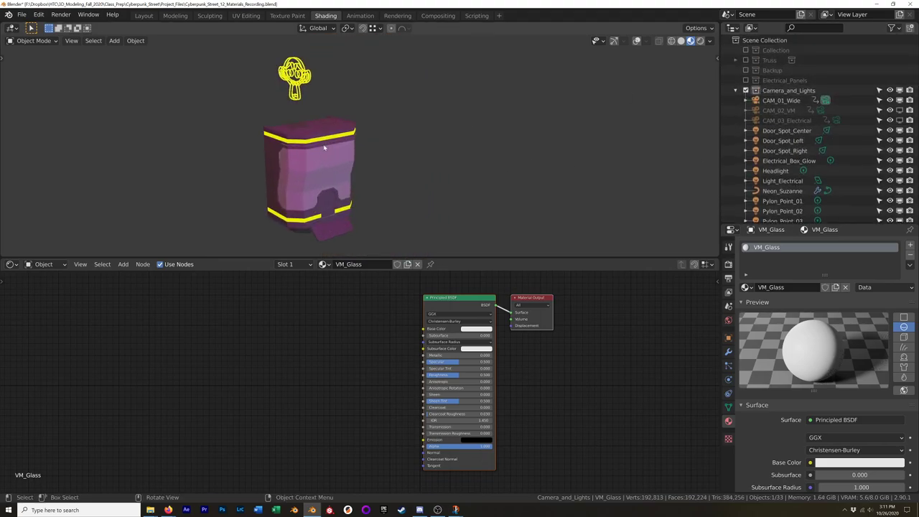
Step: Move the Neon_Suzanne sign into the hidden Collection so the glass stands alone
click(783, 191)
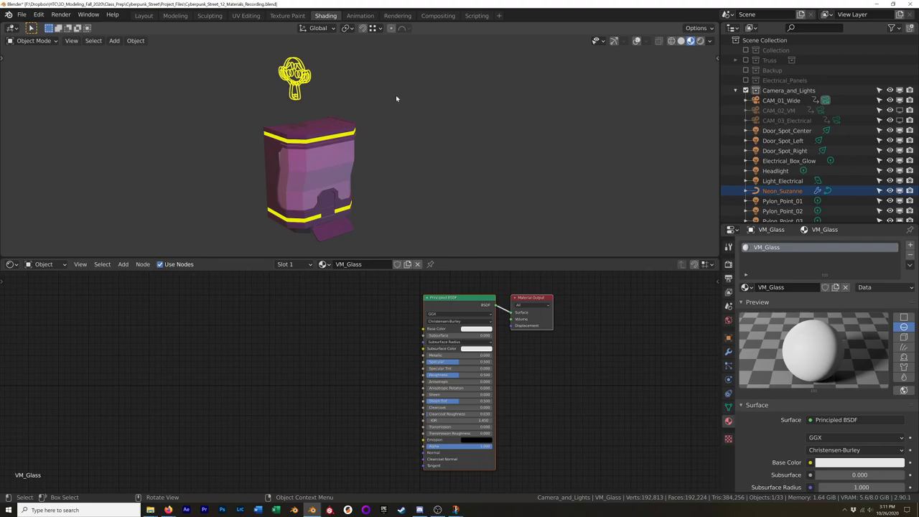
key(M)
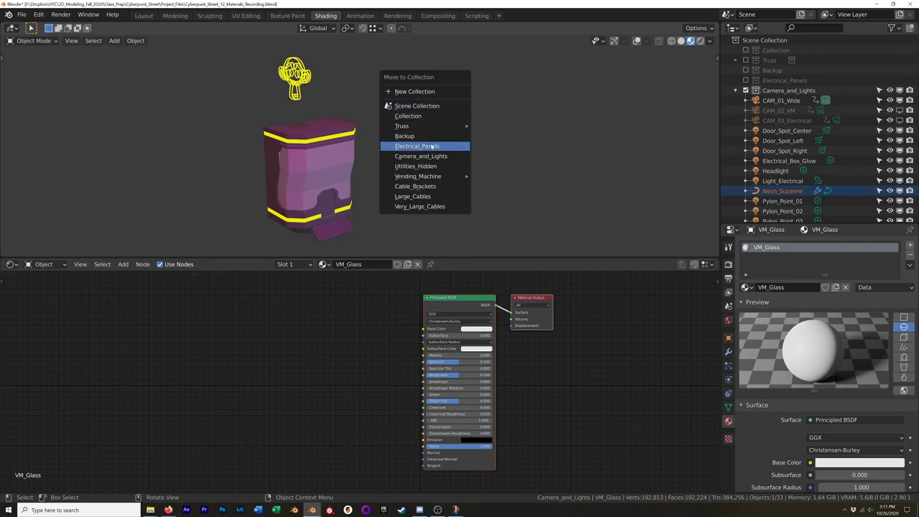
mouse_move(408, 115)
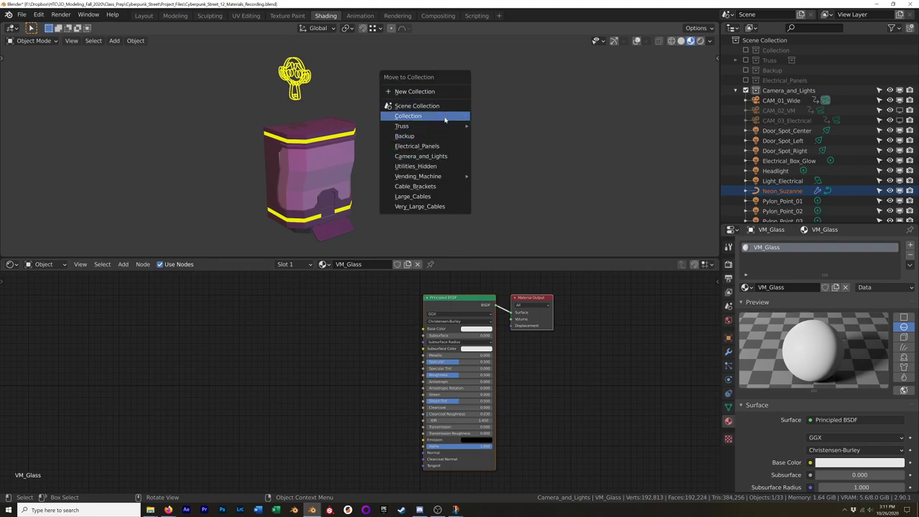
click(408, 115)
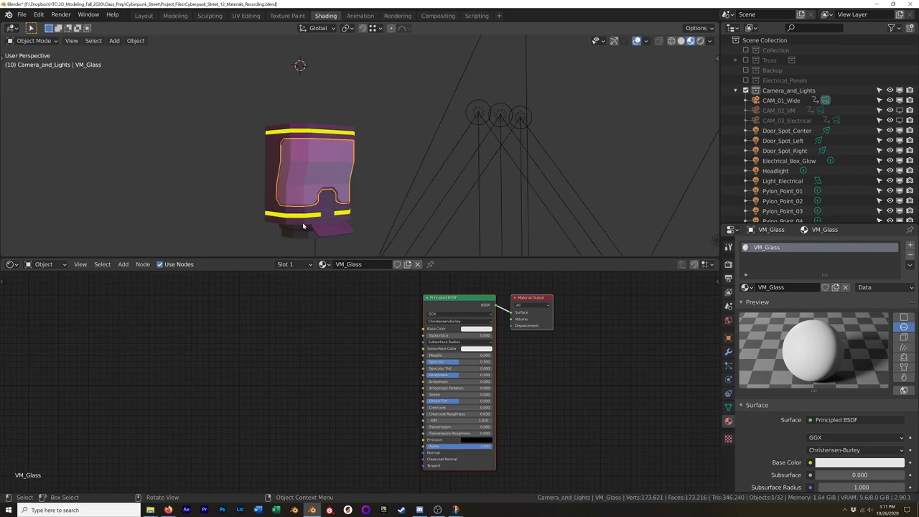
Step: Zoom to the glass front and adjust the Principled BSDF so the preview turns glossy
drag(302, 227, 402, 169)
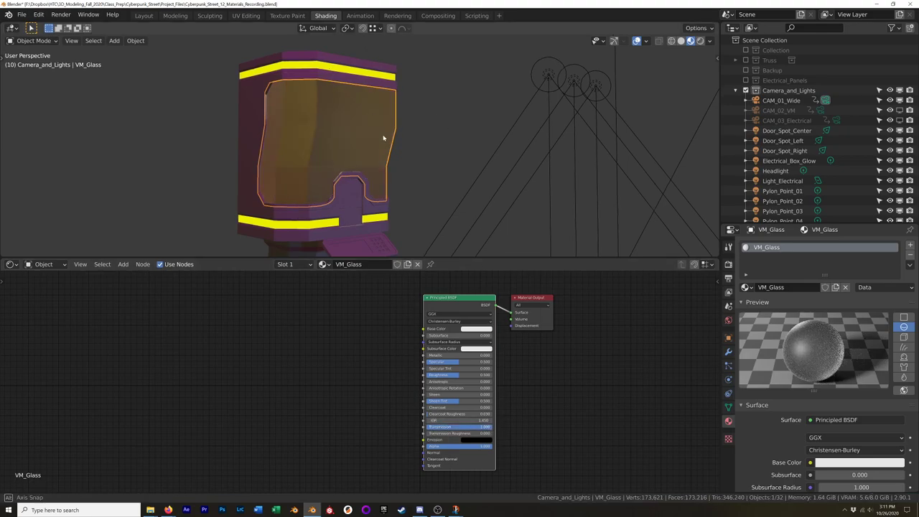
drag(382, 138, 418, 135)
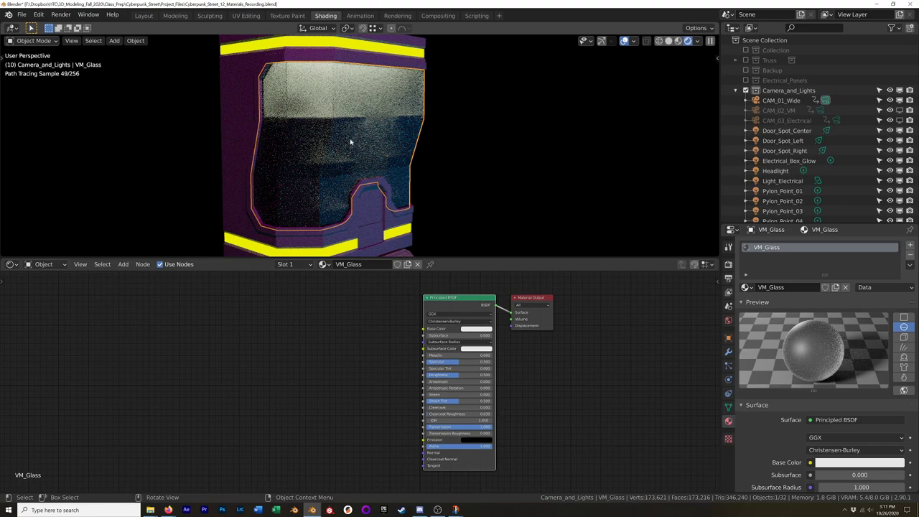
mouse_move(399, 156)
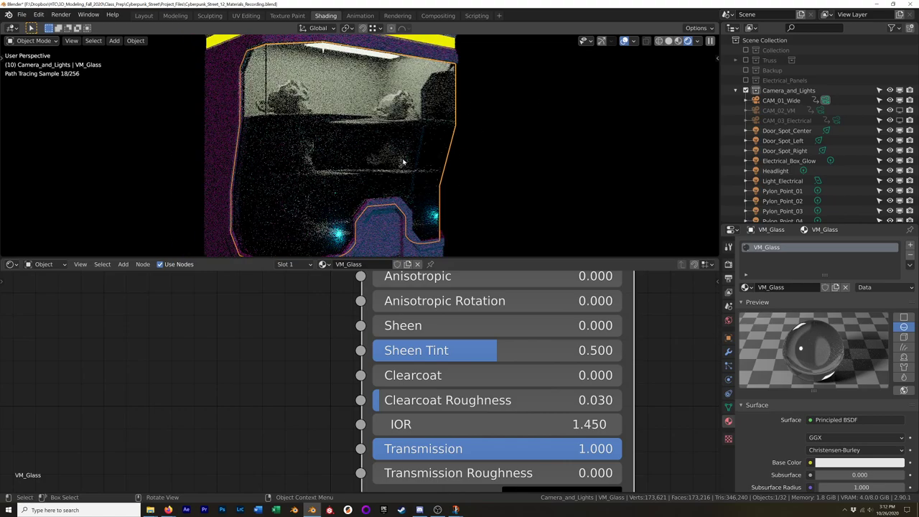
Step: In Viewport Shading, disable Scene World and raise World Opacity to show the mall environment
click(695, 41)
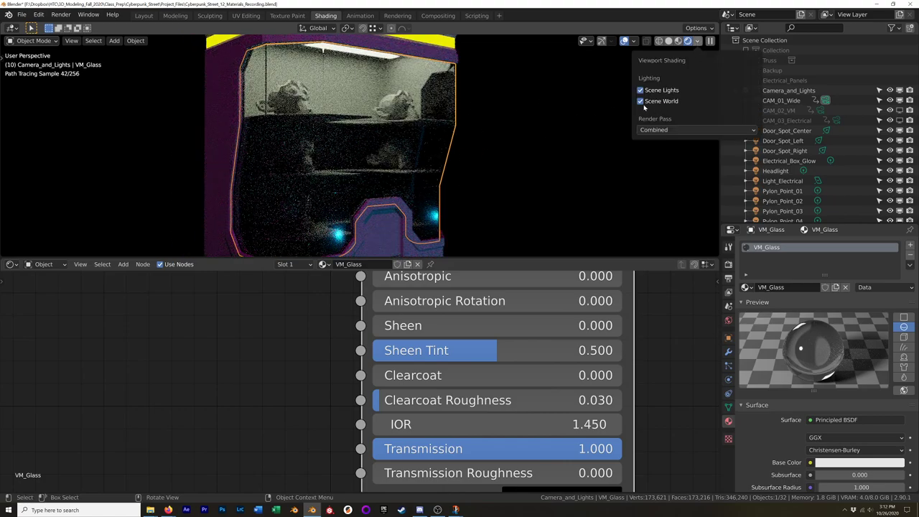
click(641, 100)
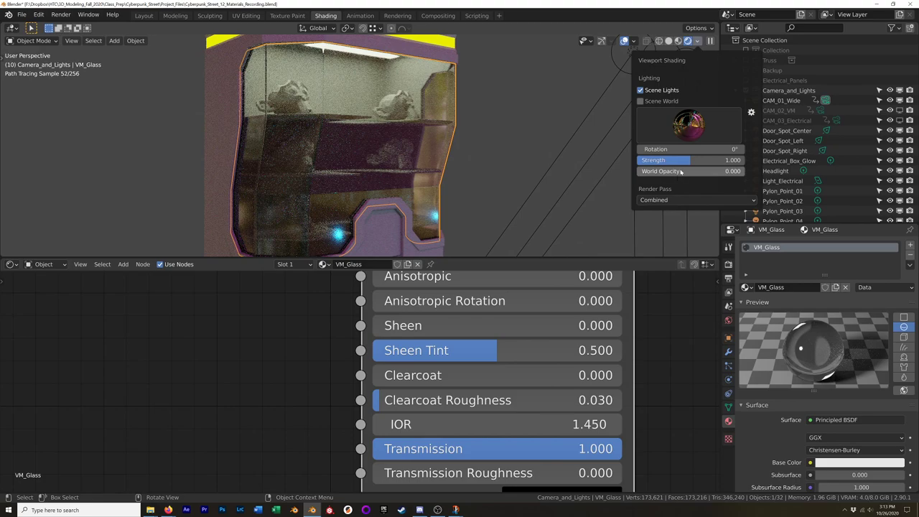
drag(646, 170, 681, 171)
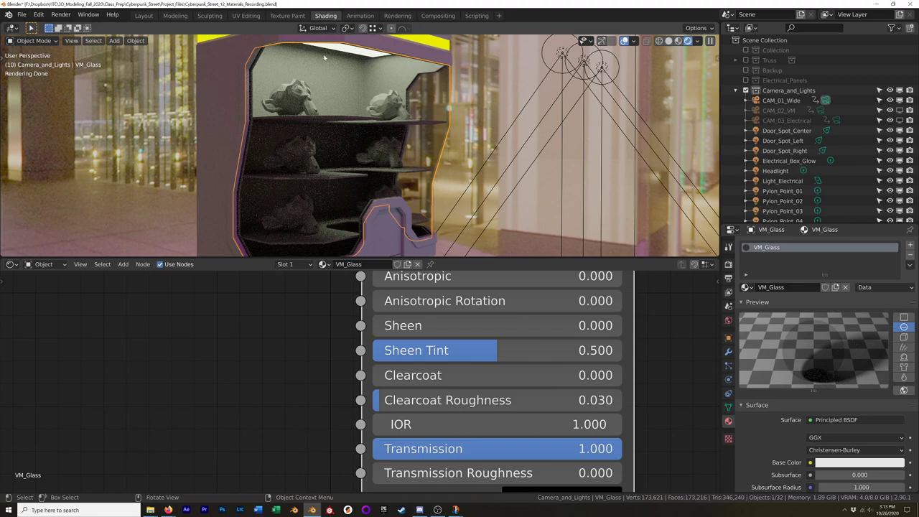
mouse_move(412, 159)
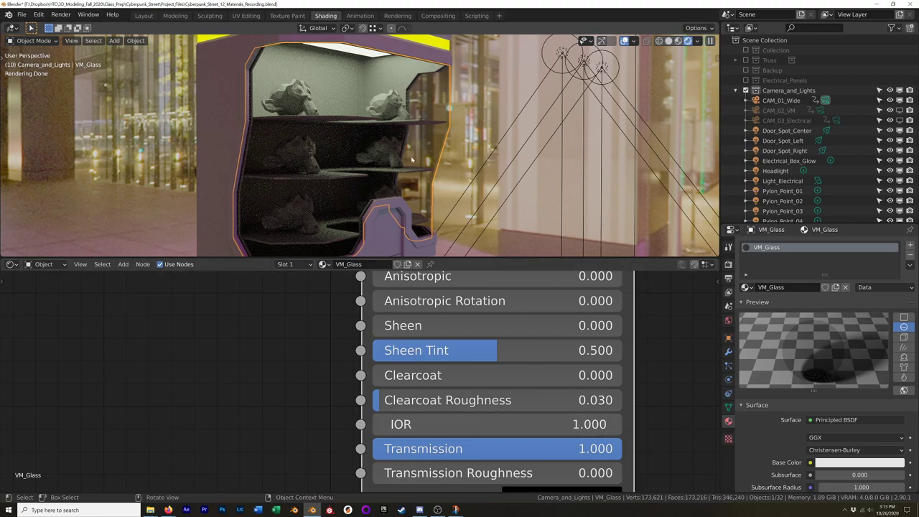
mouse_move(442, 99)
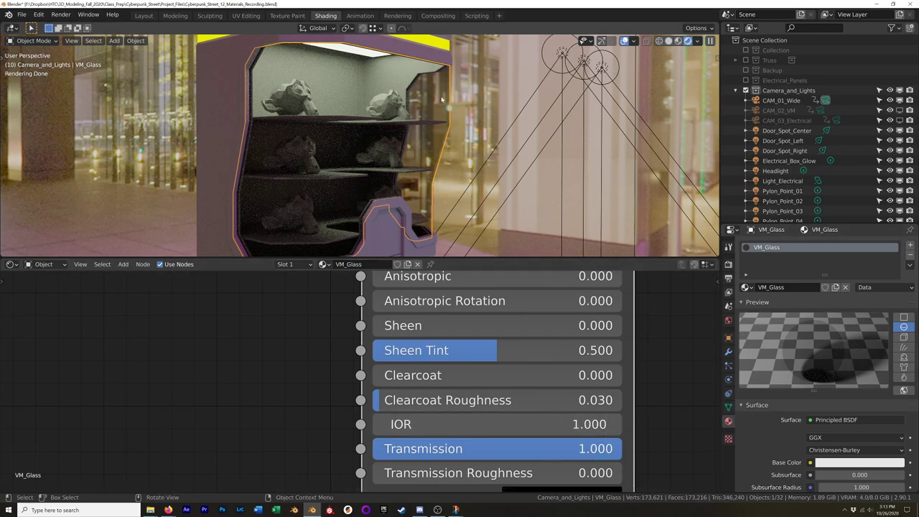
mouse_move(429, 129)
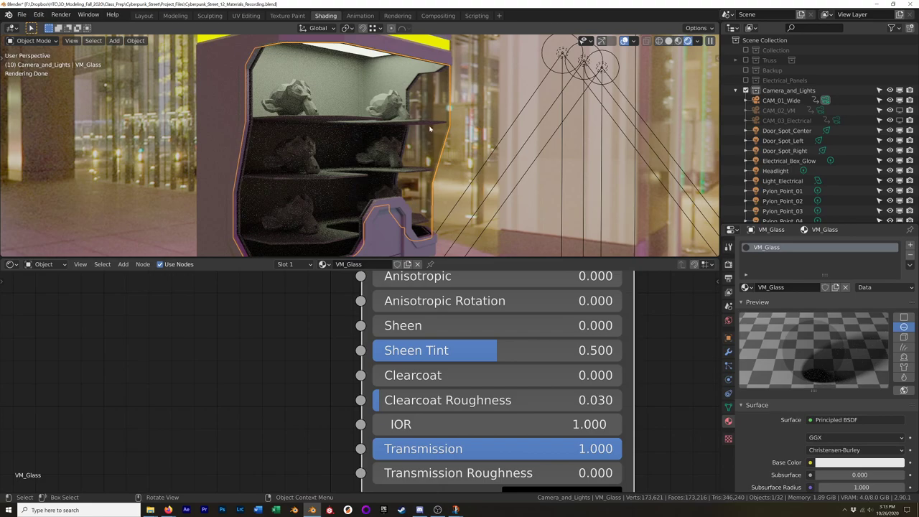
mouse_move(356, 124)
text(1.333)
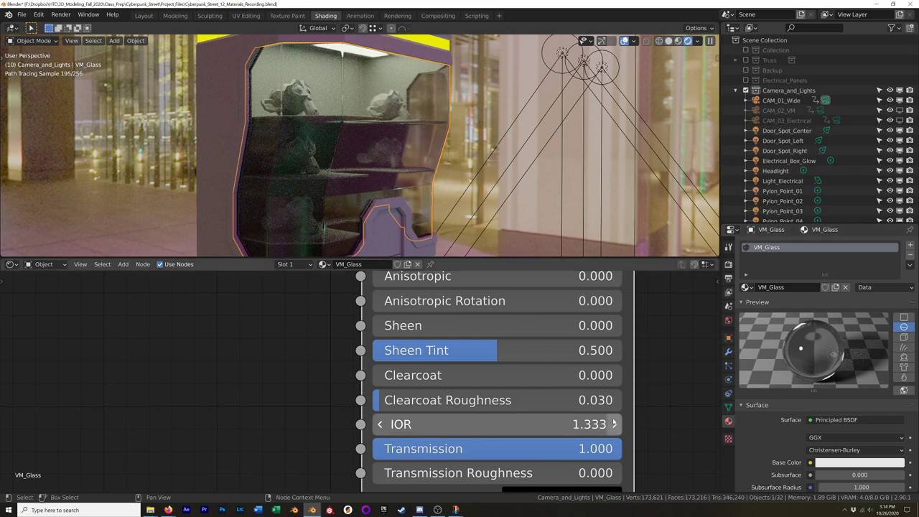
Step: Set the Principled BSDF IOR value to 1.600
double_click(496, 424)
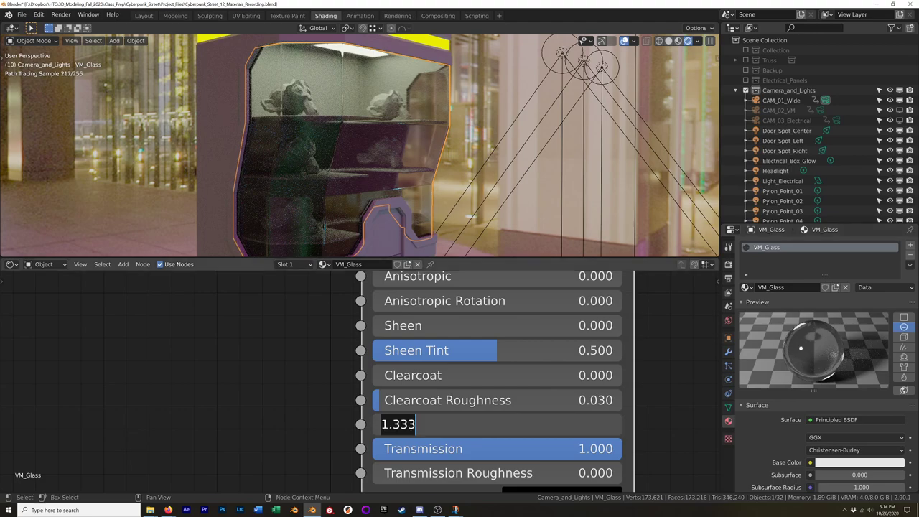
text(1.600)
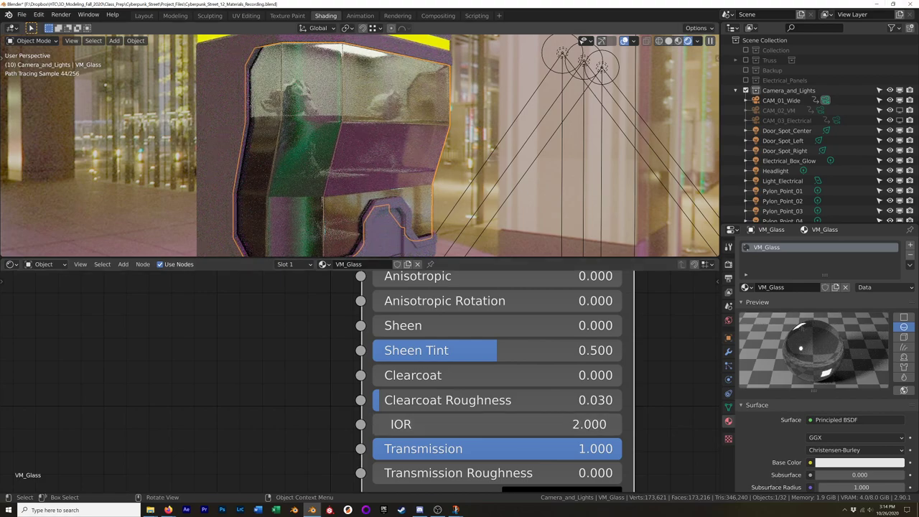
Step: Switch from Blender to the browser to look up IOR values
key(alt+tab)
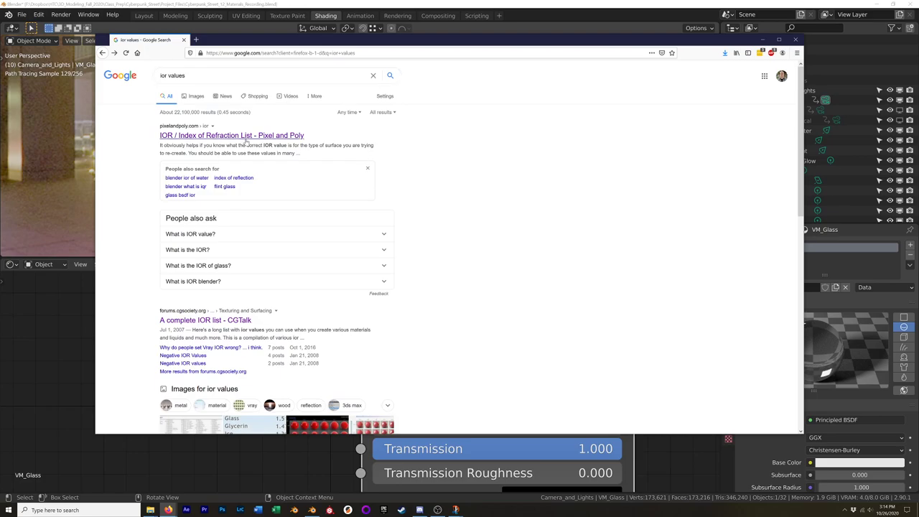
Step: Open the Pixel and Poly IOR list and scroll to the Common Materials table
click(231, 135)
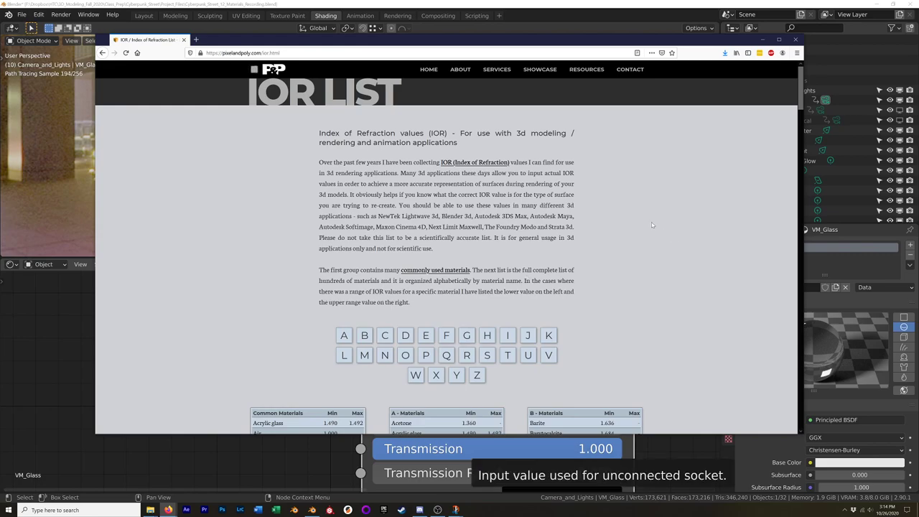
scroll(down, 3)
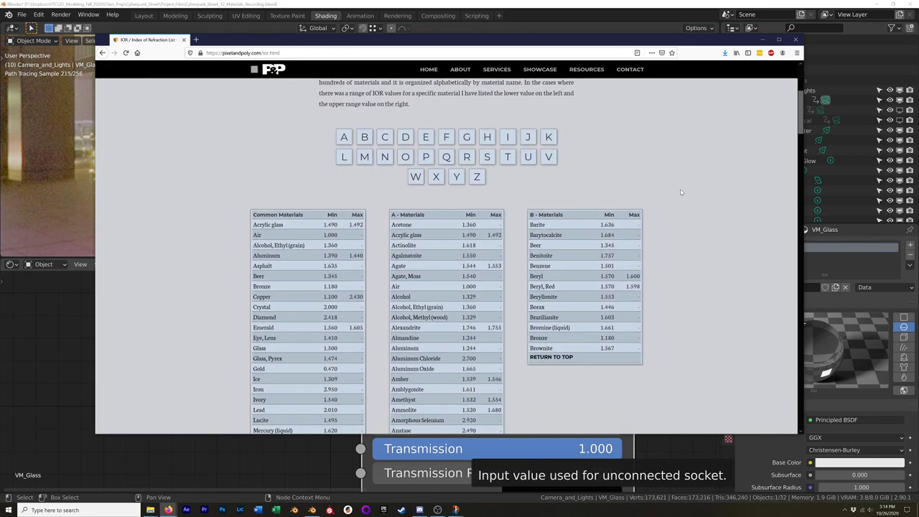
scroll(down, 3)
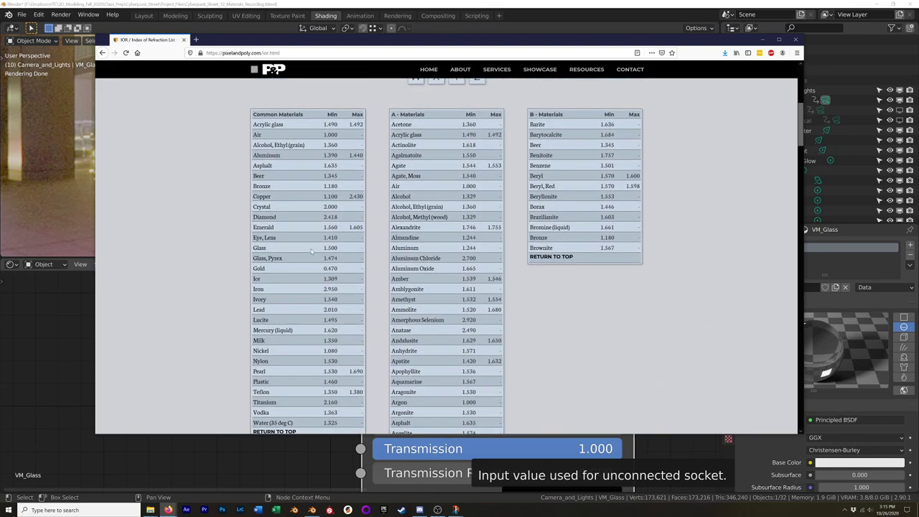
mouse_move(322, 84)
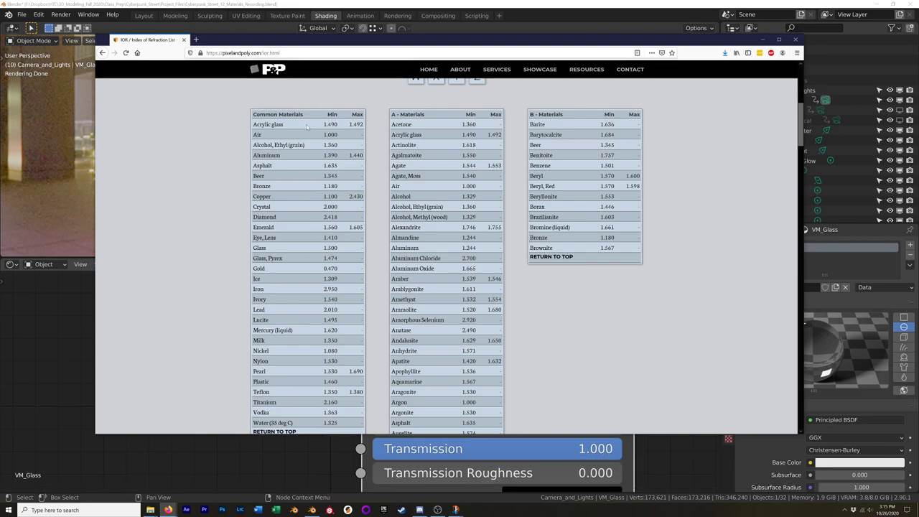
mouse_move(425, 138)
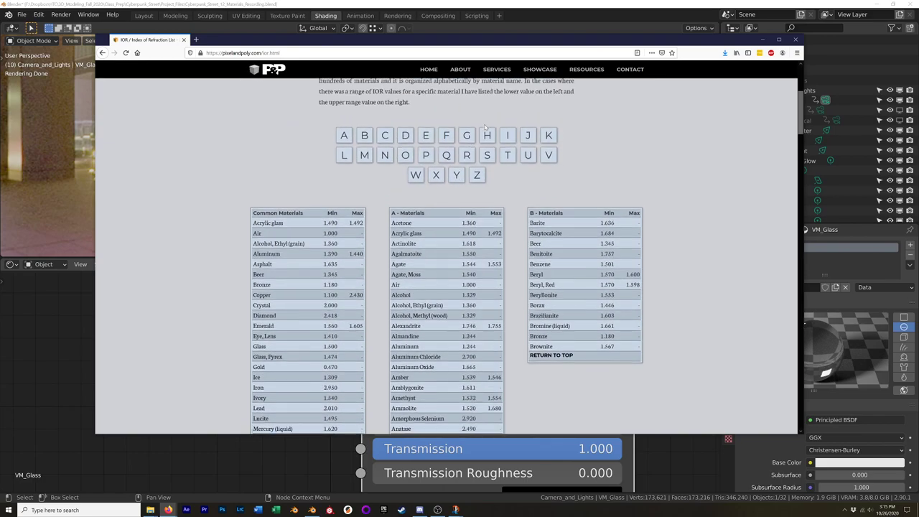
scroll(down, 3)
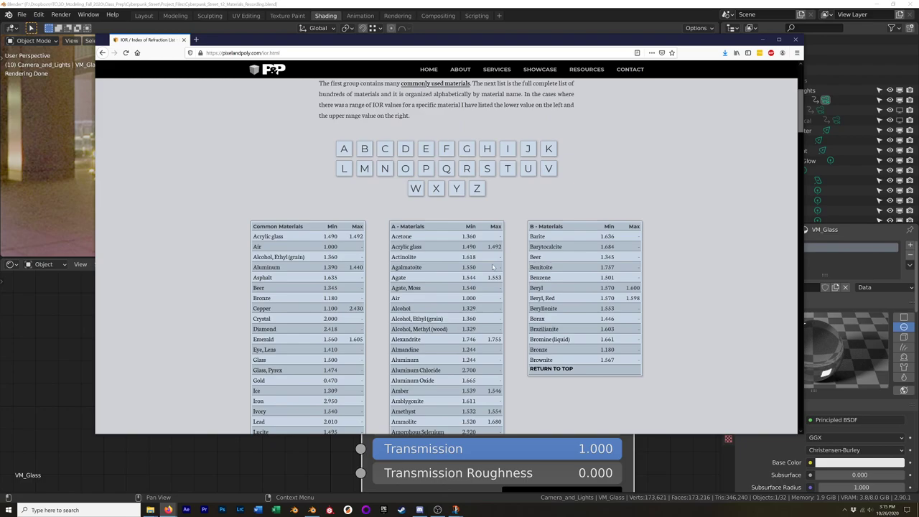
mouse_move(506, 325)
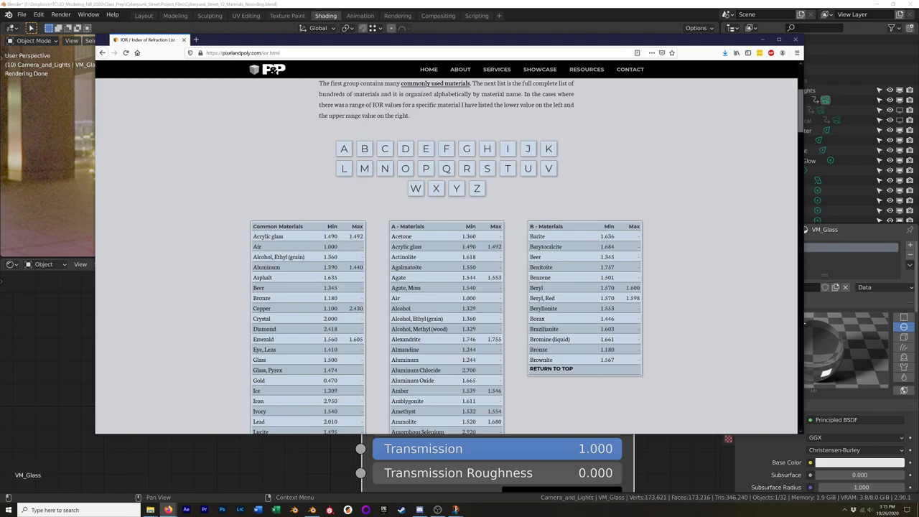
scroll(down, 3)
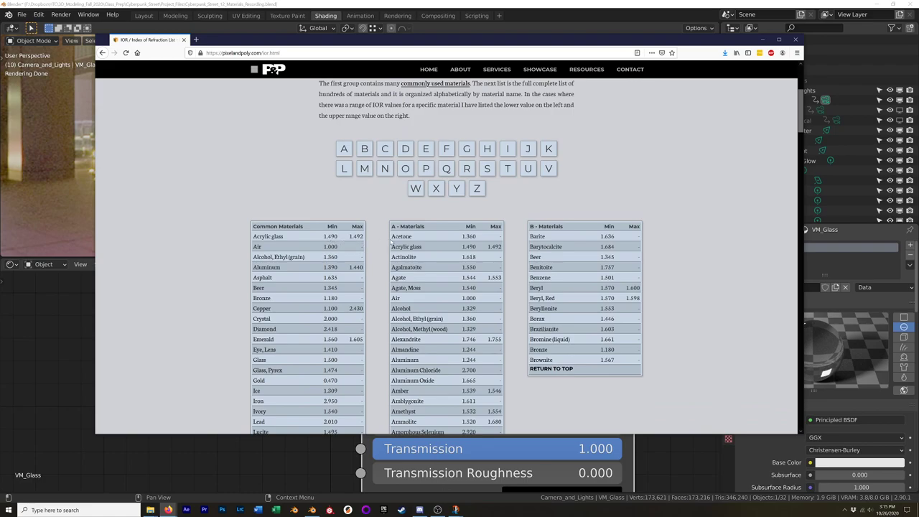
mouse_move(346, 242)
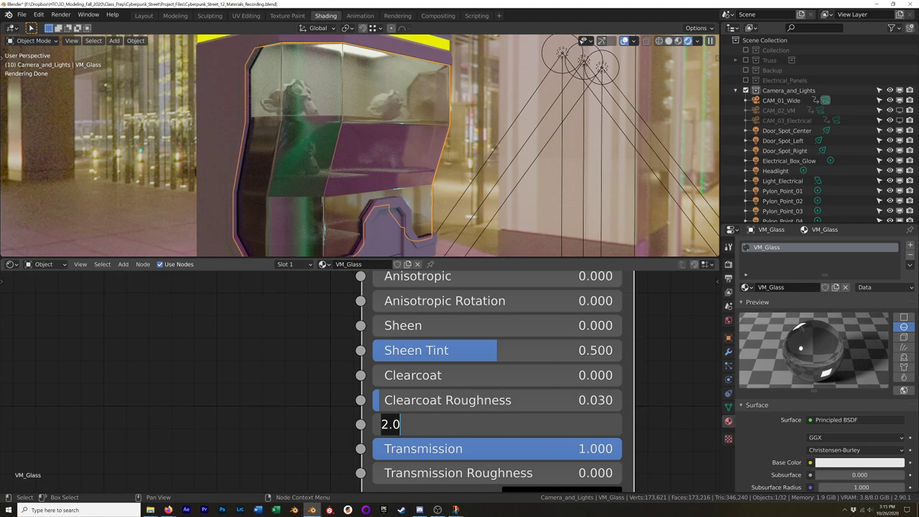
Step: Enter the acrylic glass IOR value 1.492 on the Principled BSDF node
text(1.492)
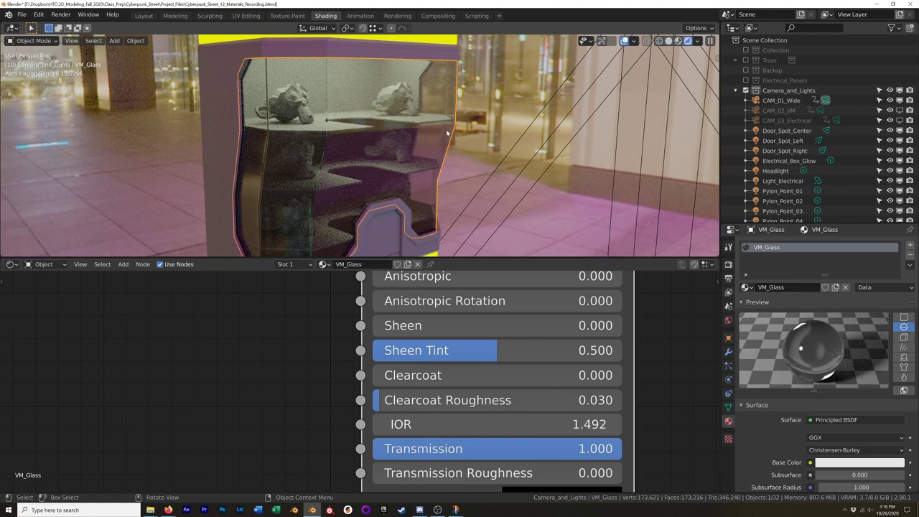
mouse_move(684, 157)
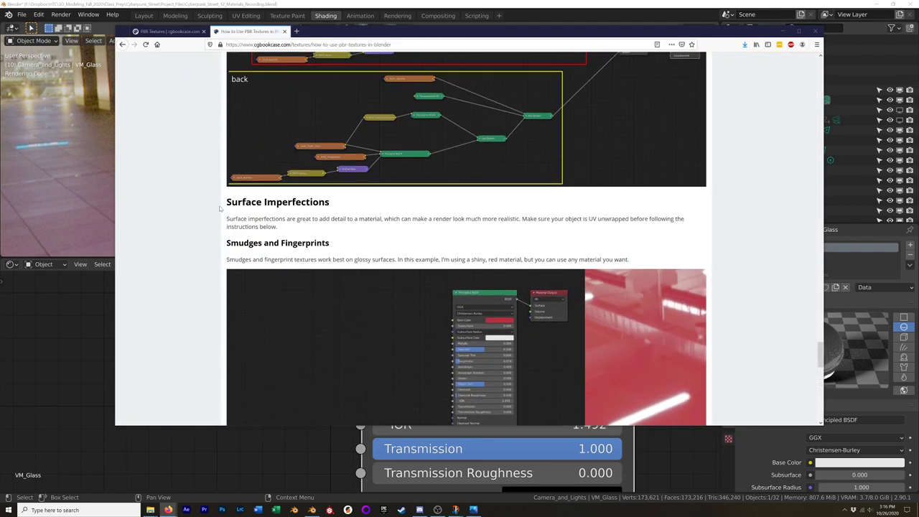
Step: Scroll the CG Cookie PBR article down to the Smudges and Fingerprints section
scroll(down, 3)
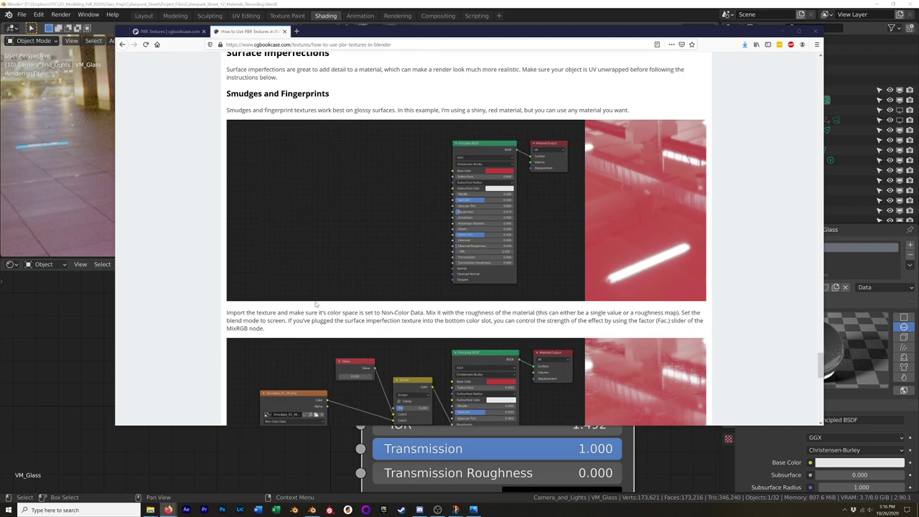
scroll(down, 3)
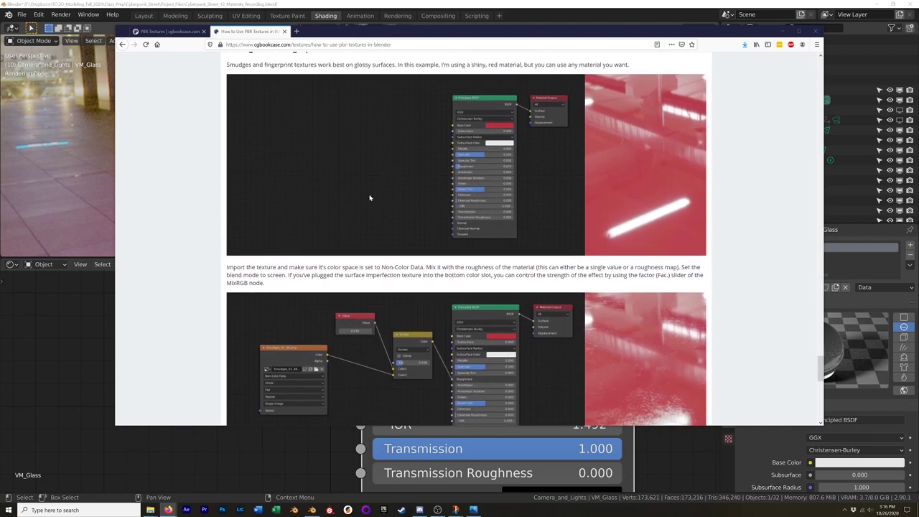
scroll(down, 3)
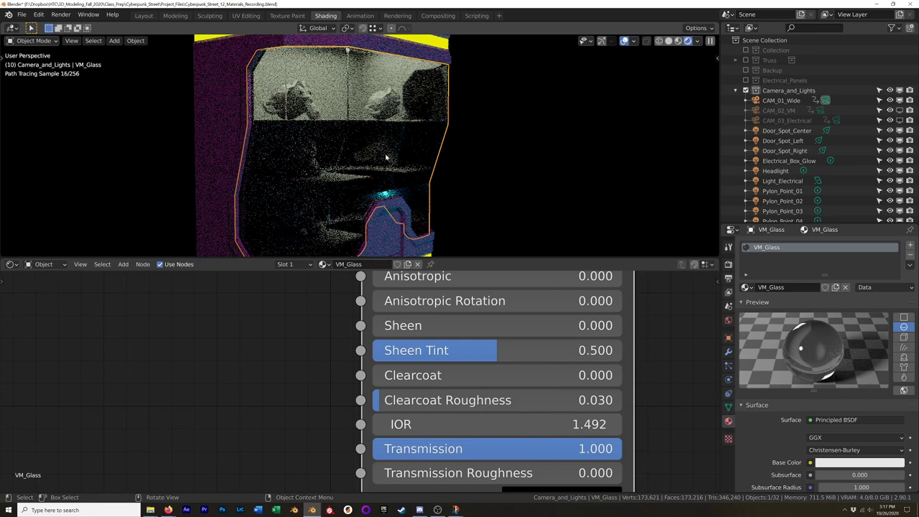
Step: Add the smudges Image Texture and shift it left to make room for Mapping nodes
click(698, 41)
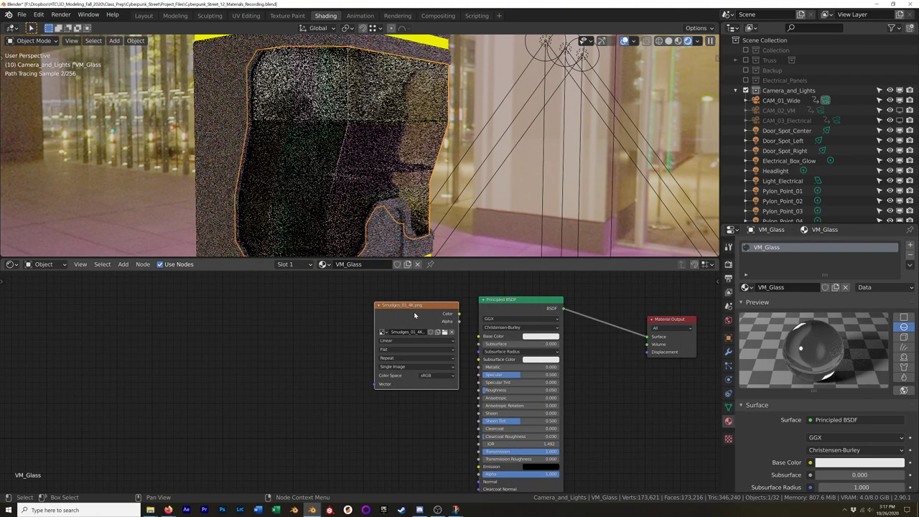
drag(416, 304, 359, 298)
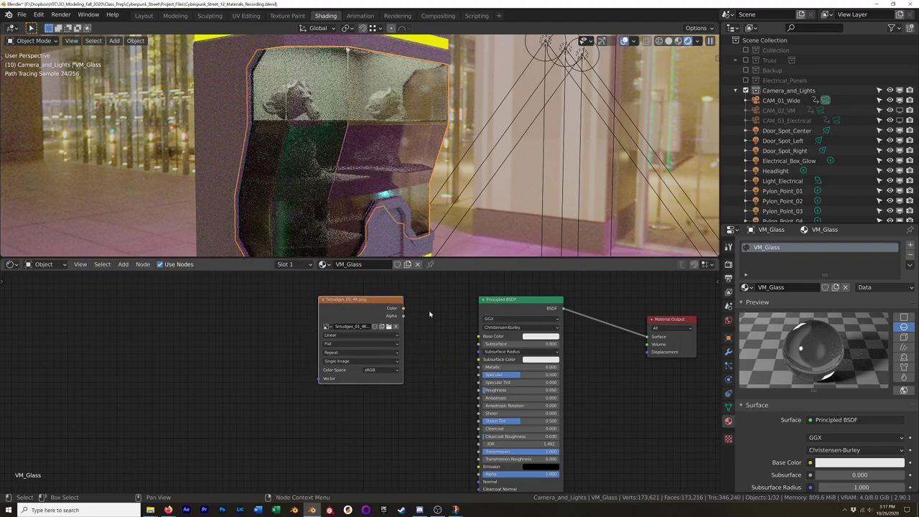
mouse_move(352, 305)
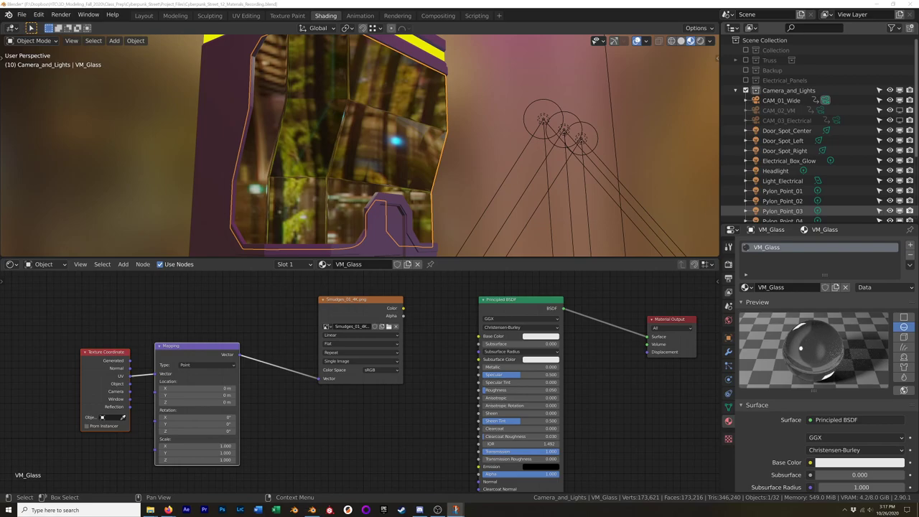
Step: Move the Principled BSDF aside and plug the smudges Image Texture colour into it
drag(360, 300, 336, 317)
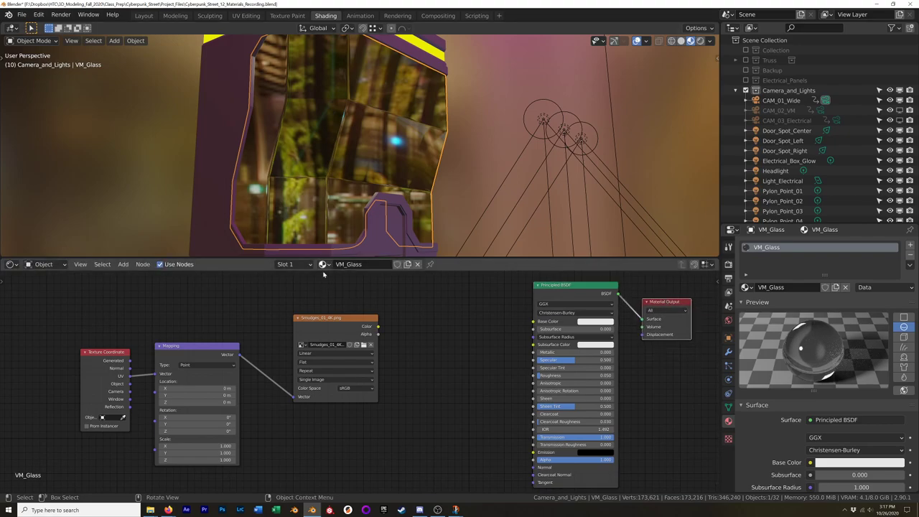
mouse_move(356, 345)
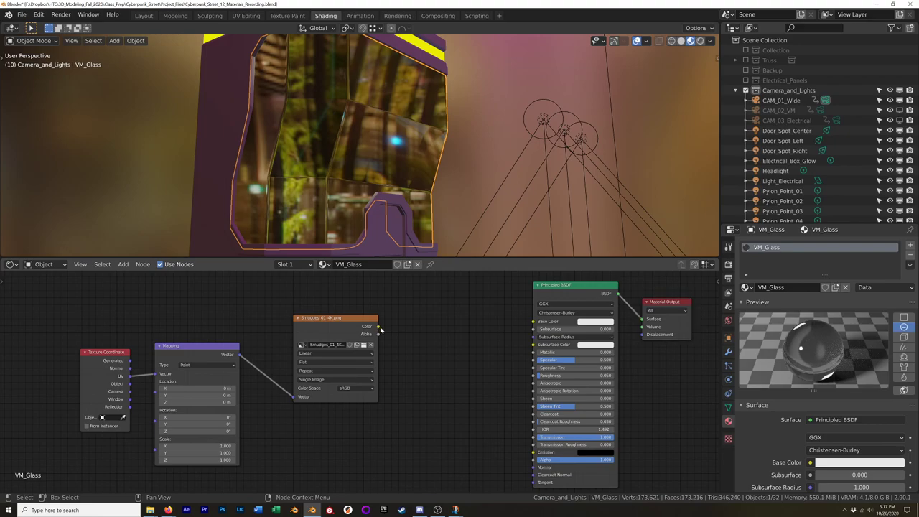
drag(380, 328, 531, 379)
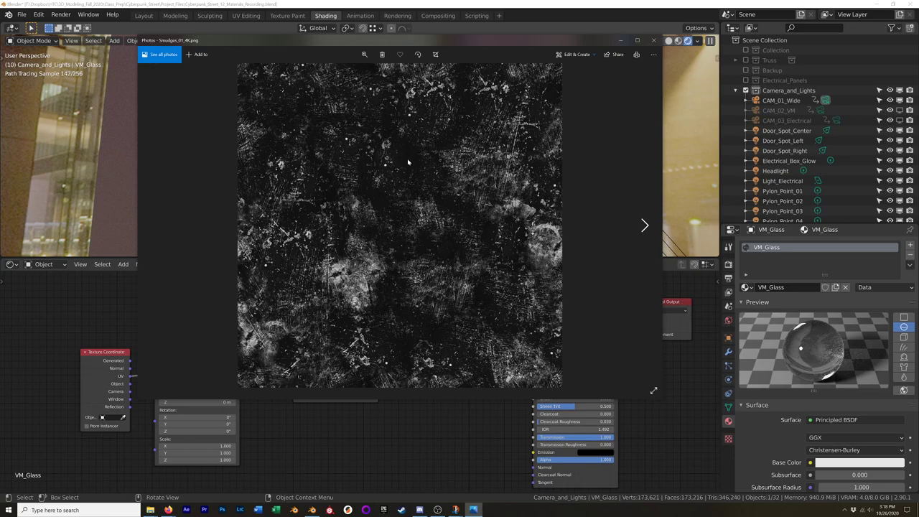
mouse_move(409, 167)
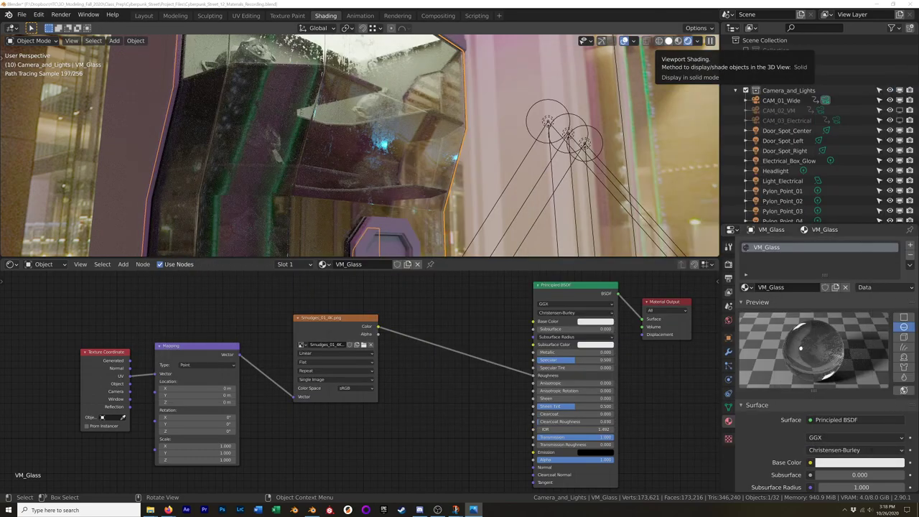
drag(336, 319, 316, 327)
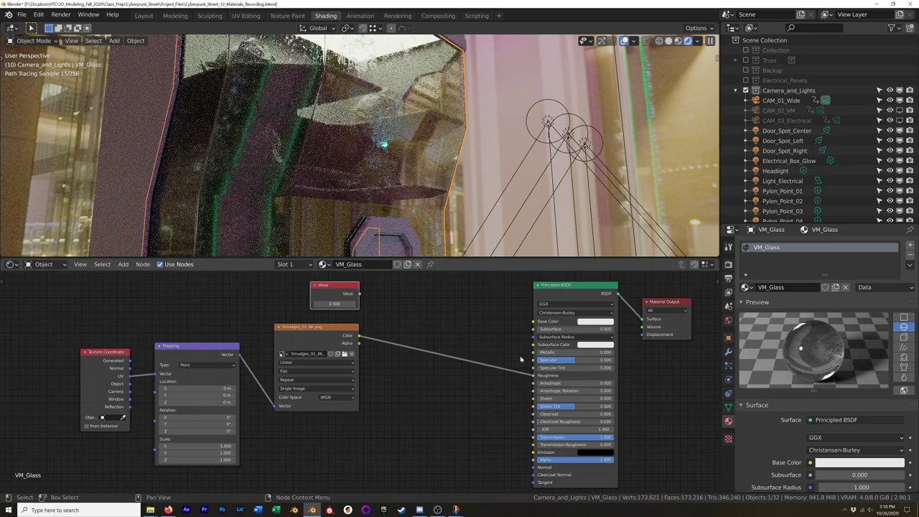
Step: Reach the Add > Color node list in the Shader Editor for the VM_Glass material
click(575, 375)
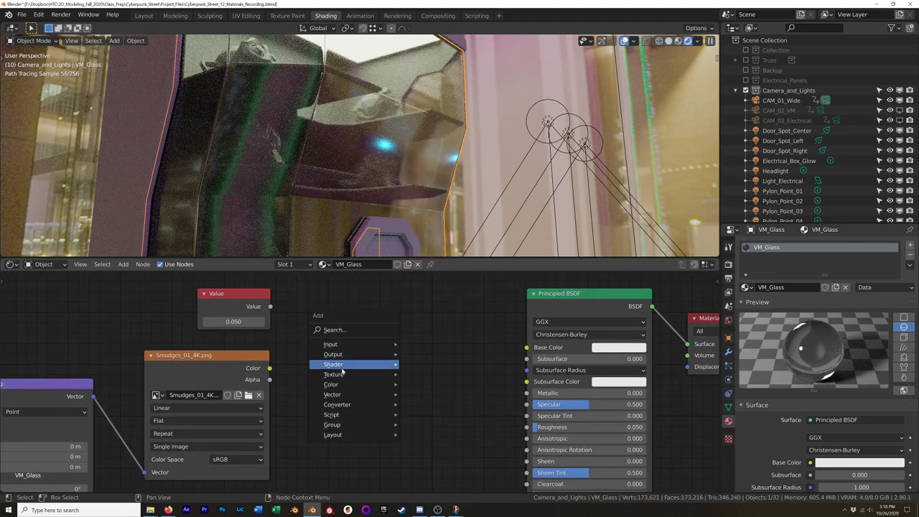
mouse_move(330, 385)
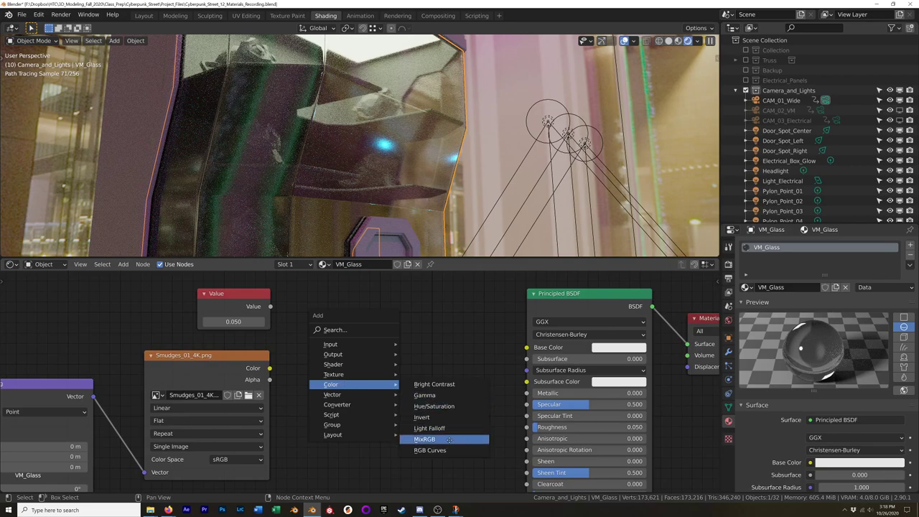
Step: Add a MixRGB node and connect the smudge texture into it for the roughness mix
click(425, 439)
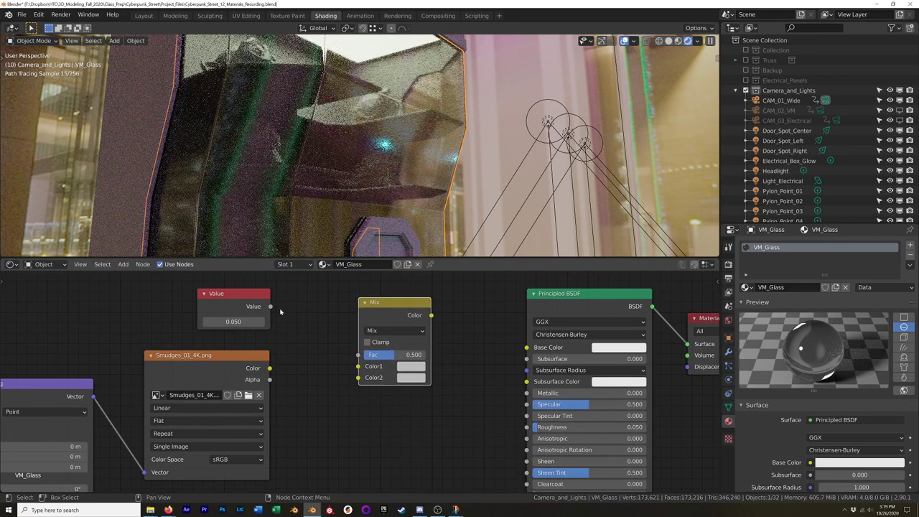
drag(270, 308, 356, 378)
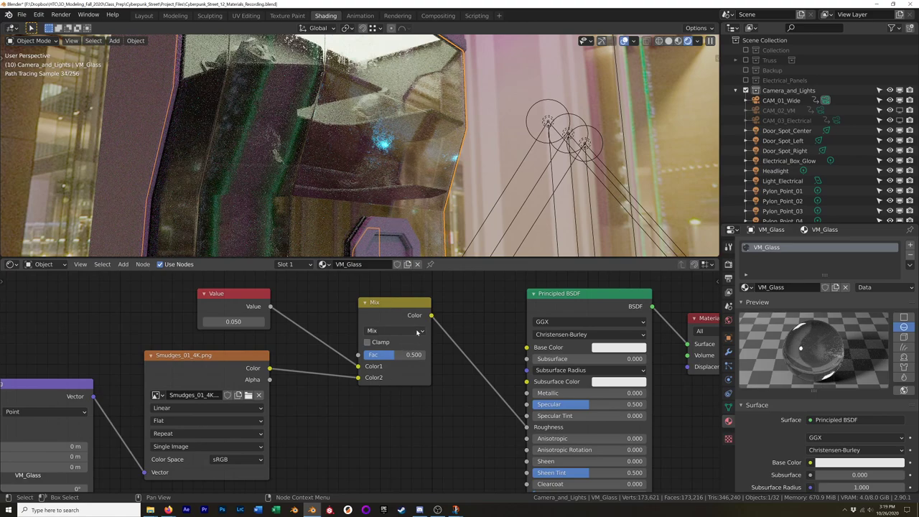
Step: Set the Mix node blend mode to Screen and lower its factor to about 0.28
click(395, 330)
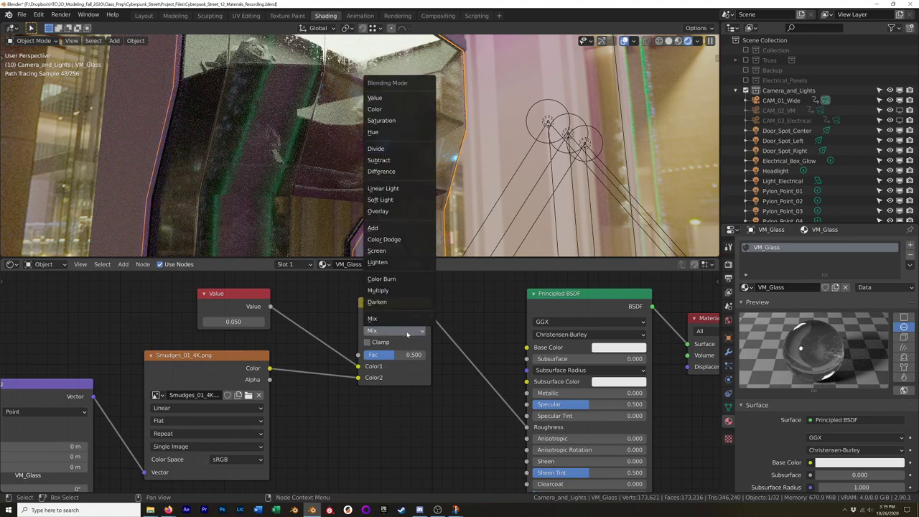
click(377, 250)
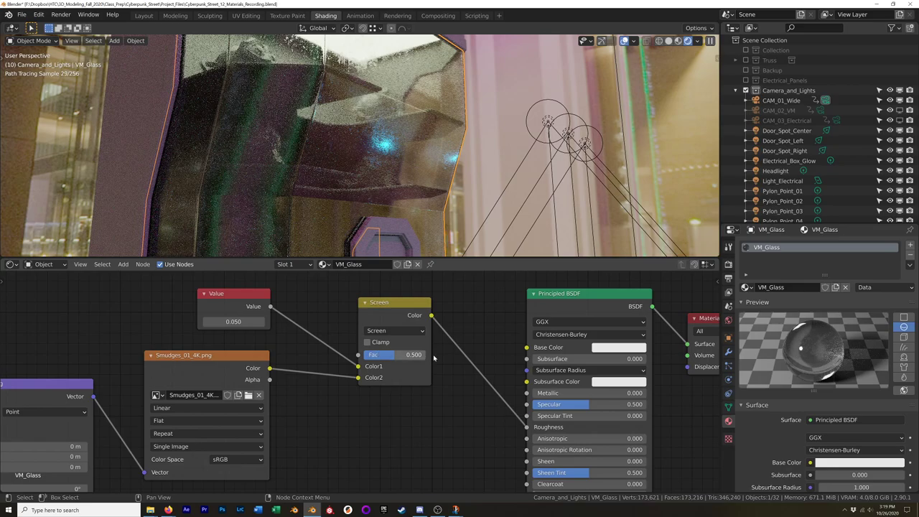
drag(402, 353, 394, 354)
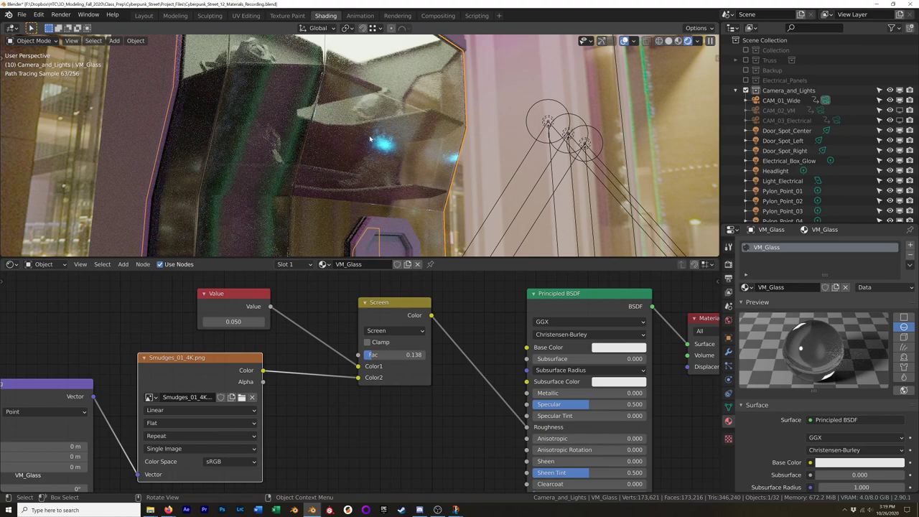
mouse_move(284, 175)
text(0.500)
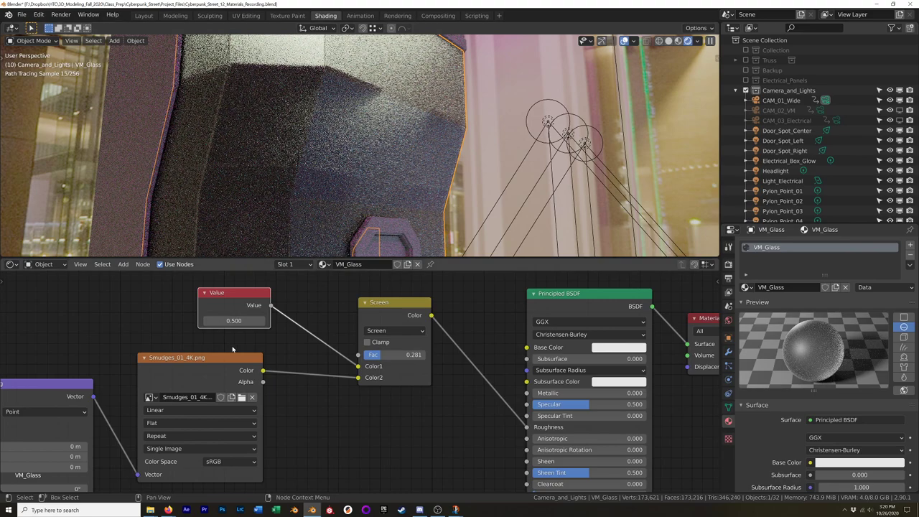
mouse_move(173, 419)
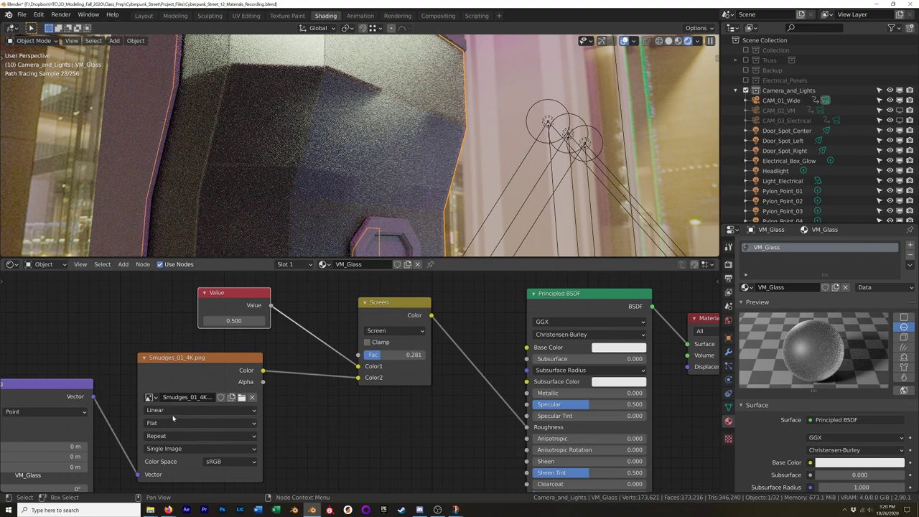
click(233, 320)
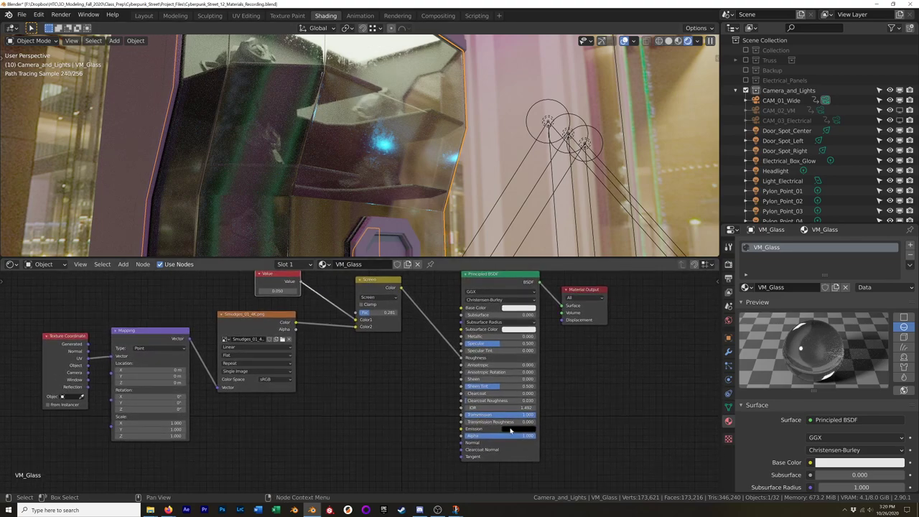
mouse_move(515, 431)
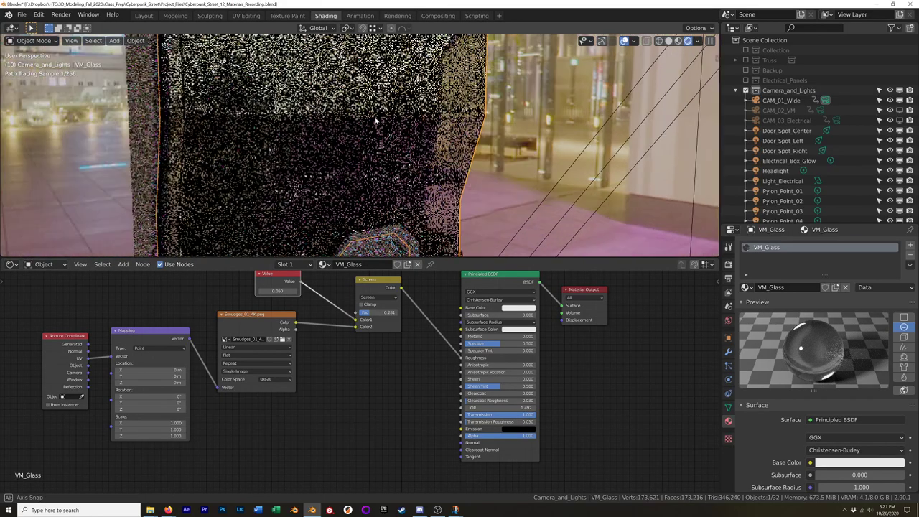
drag(359, 143, 424, 158)
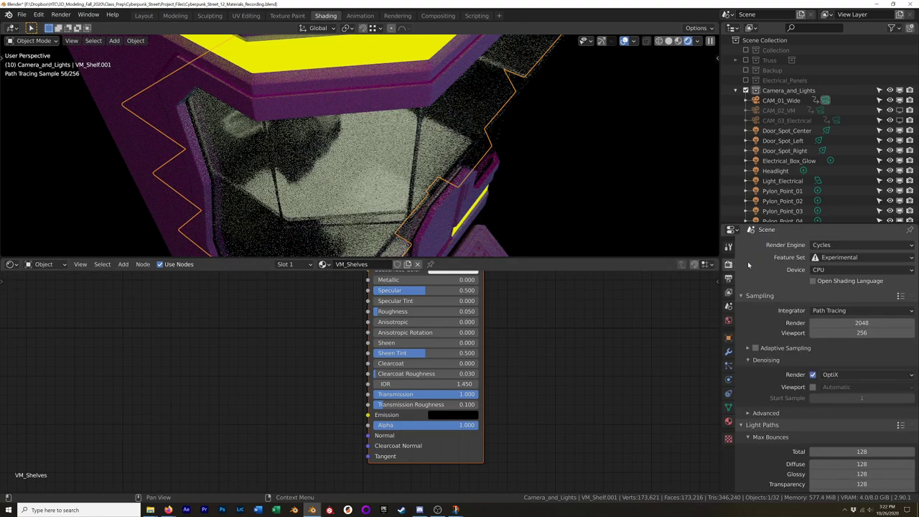
scroll(down, 3)
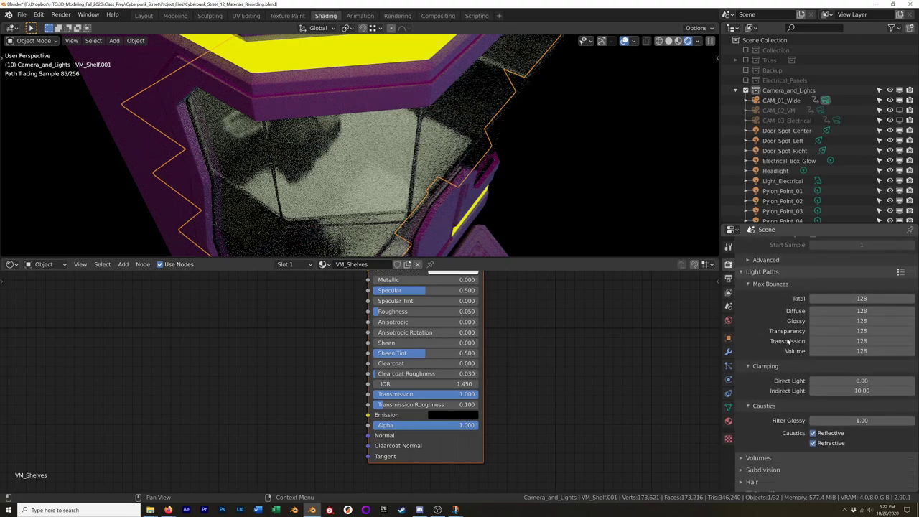
click(903, 271)
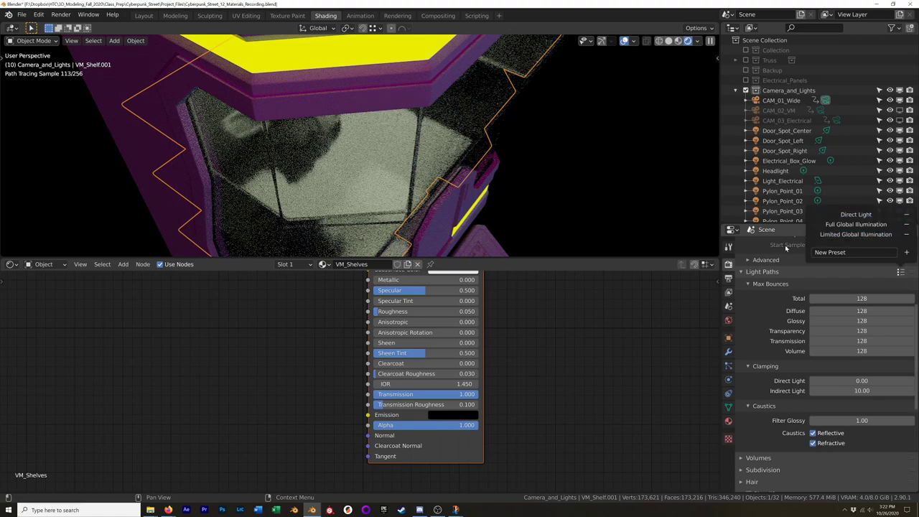
click(856, 234)
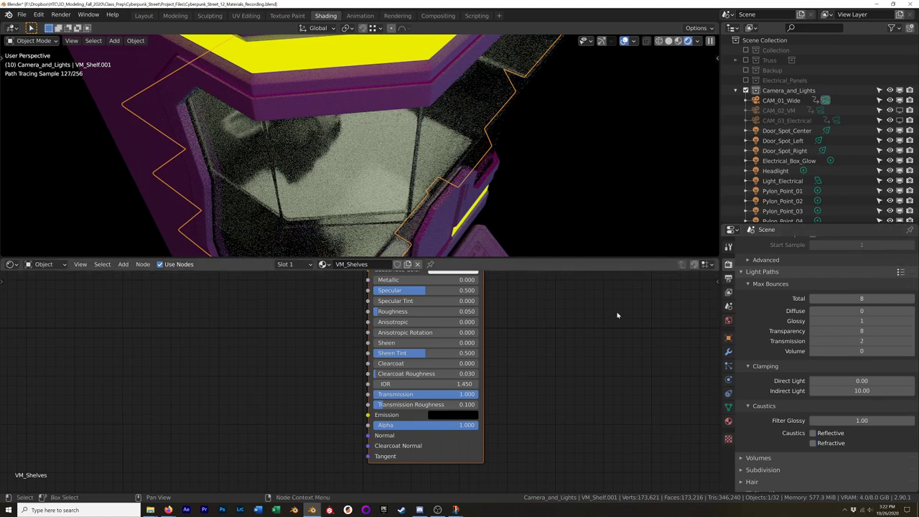
click(287, 15)
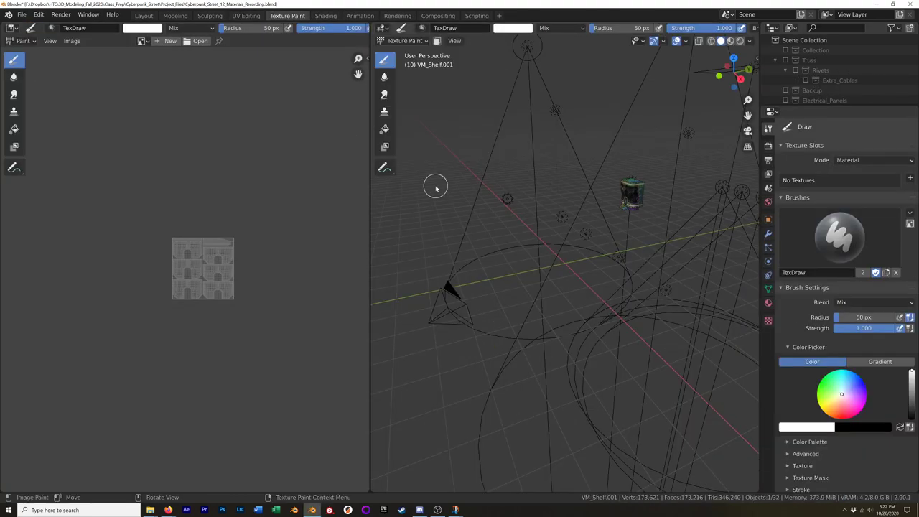
click(324, 14)
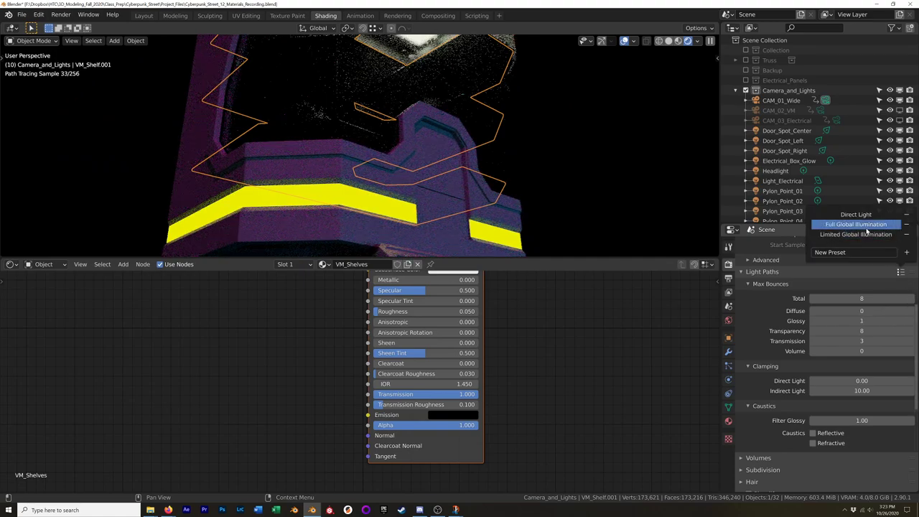
click(856, 235)
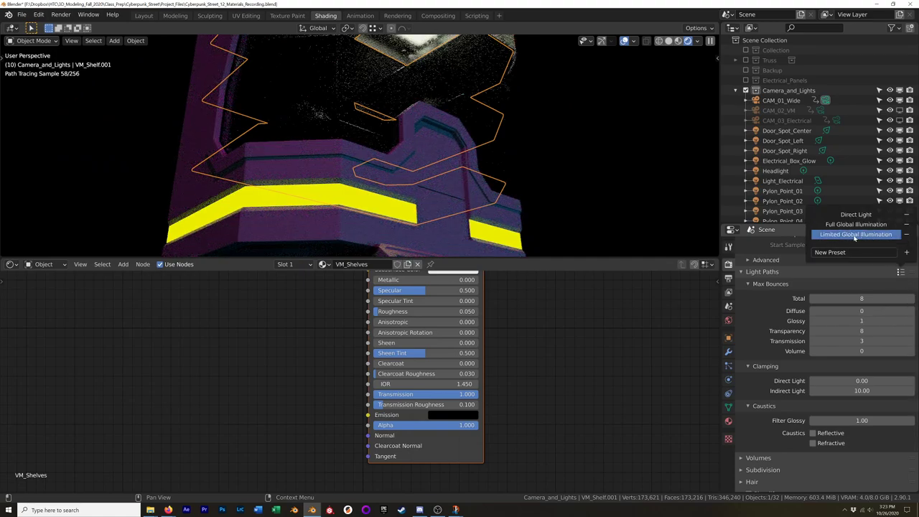
click(856, 234)
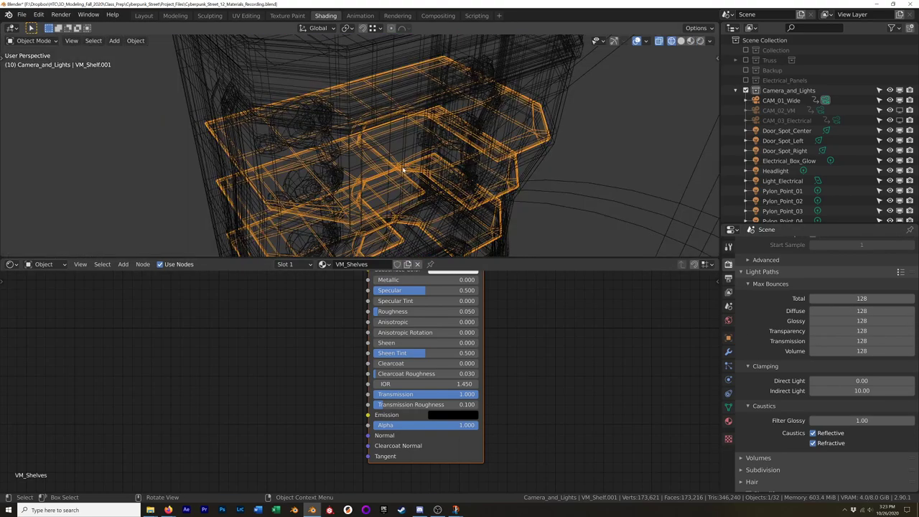
Step: Select the glass shelves in the viewport and scroll the view back out
click(691, 41)
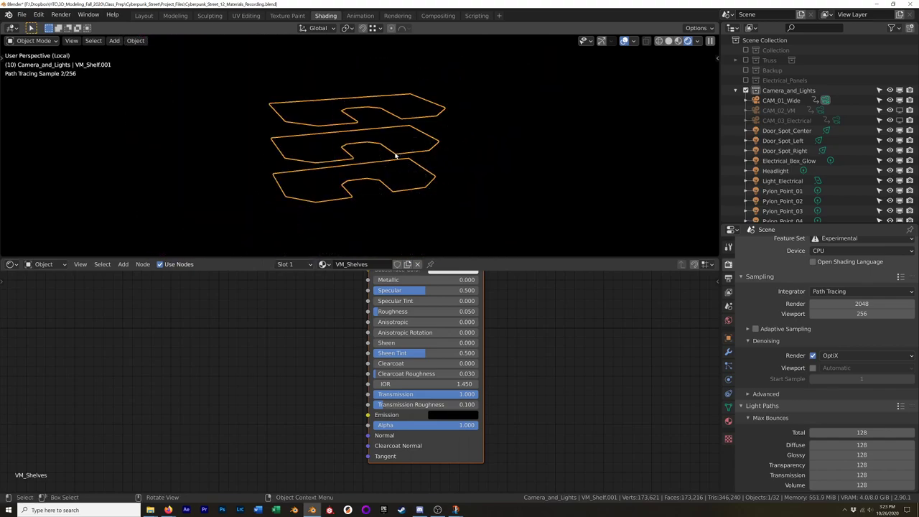
mouse_move(494, 89)
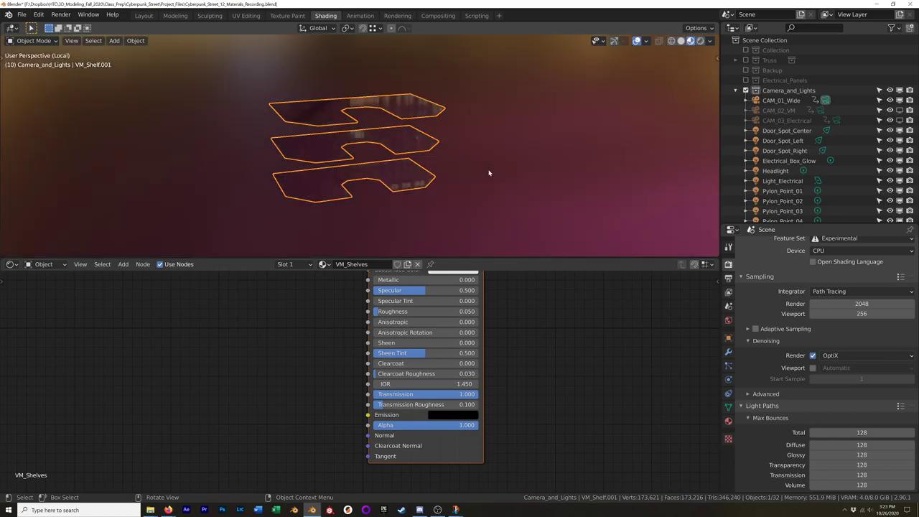
scroll(down, 3)
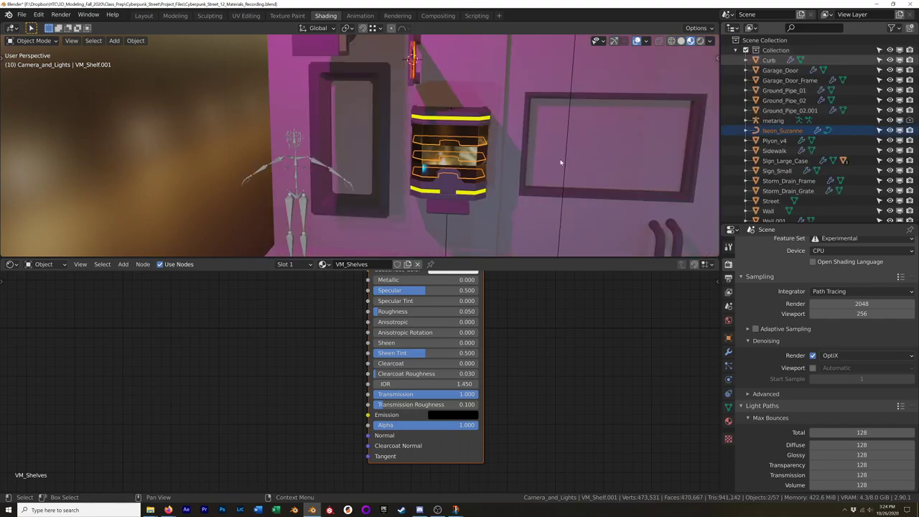
mouse_move(583, 167)
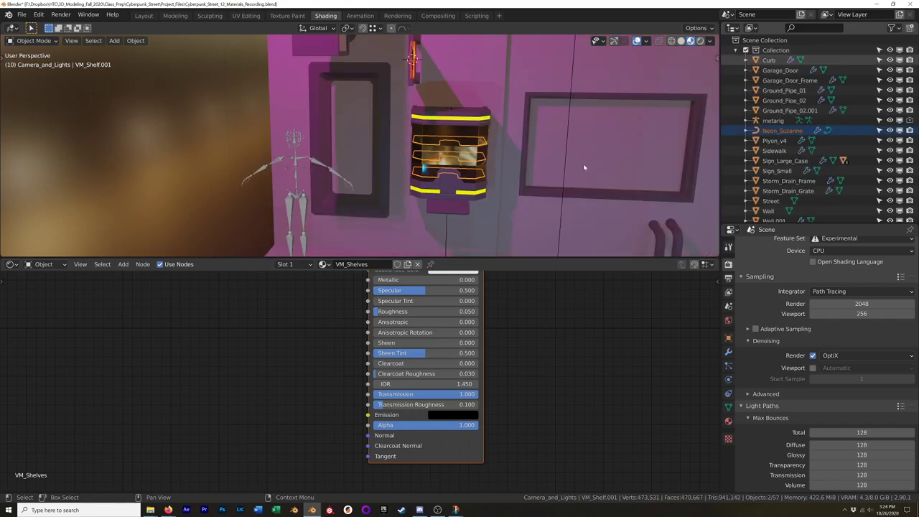
mouse_move(550, 195)
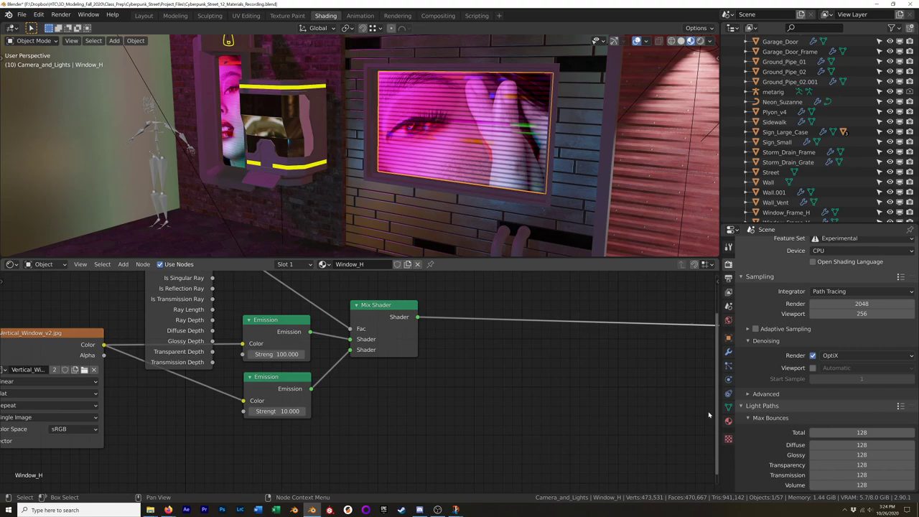
mouse_move(257, 360)
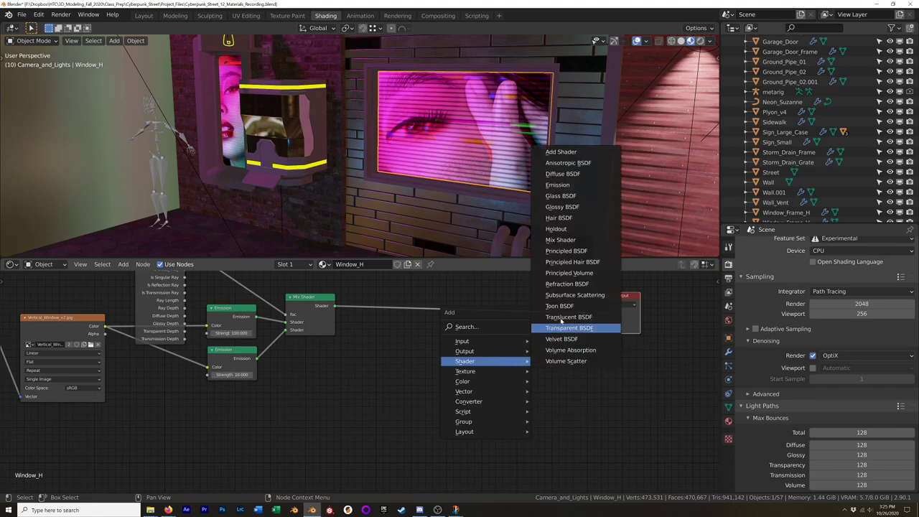
Step: Add a Principled BSDF and wire its output into the Window_H Material Output surface
click(566, 250)
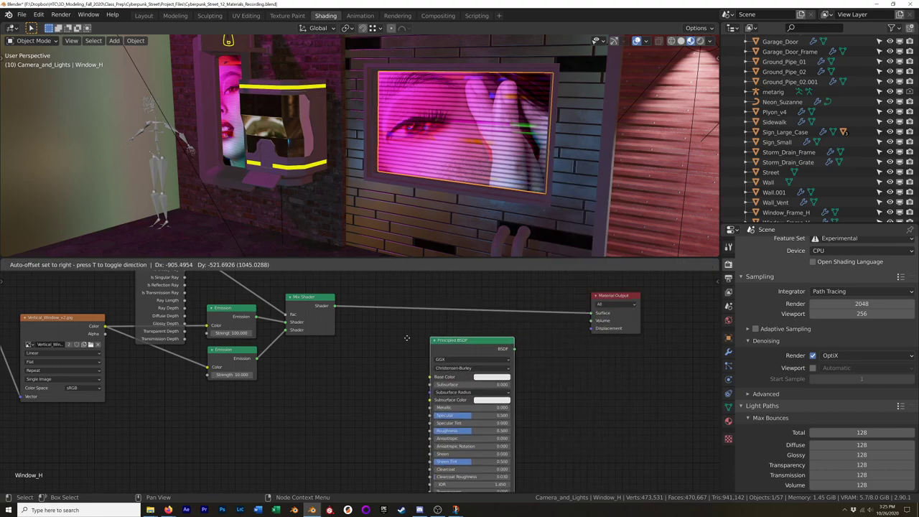
drag(471, 338, 333, 391)
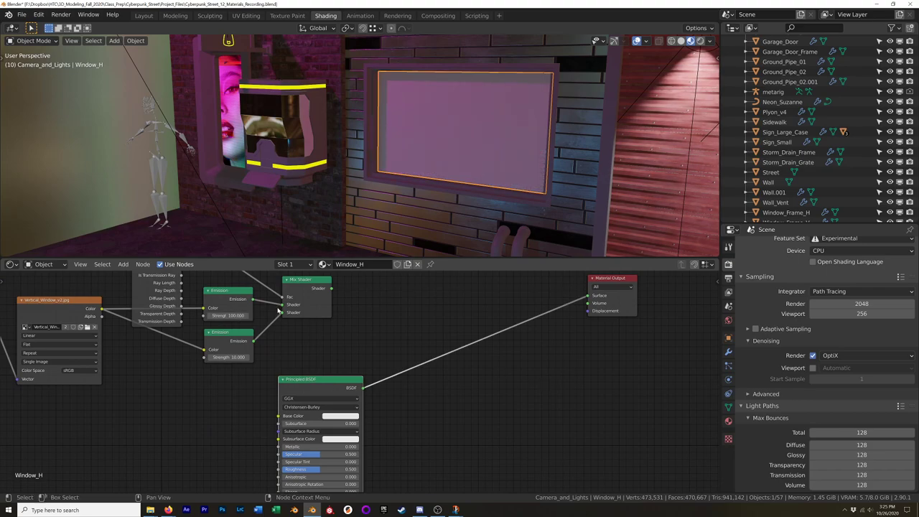
Step: Enable the Node Wrangler add-on via Edit > Preferences, searching 'node'
click(39, 15)
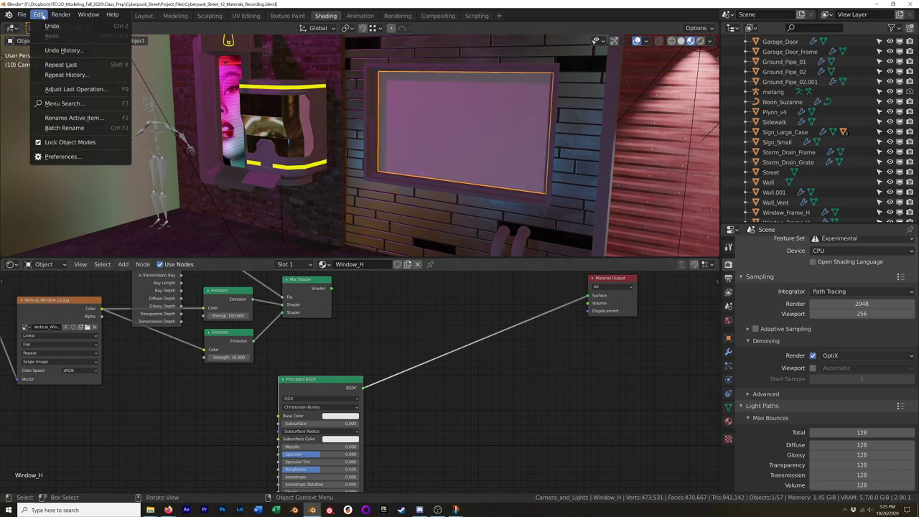
click(63, 157)
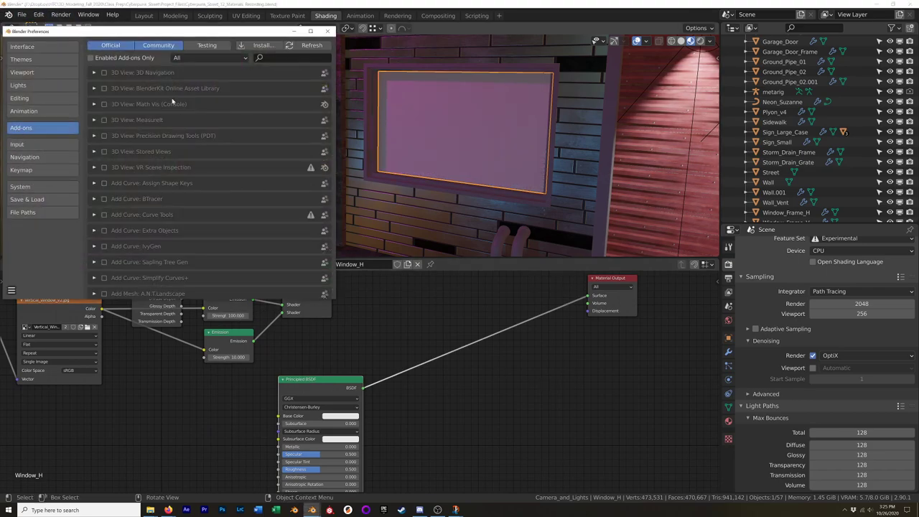
text(node)
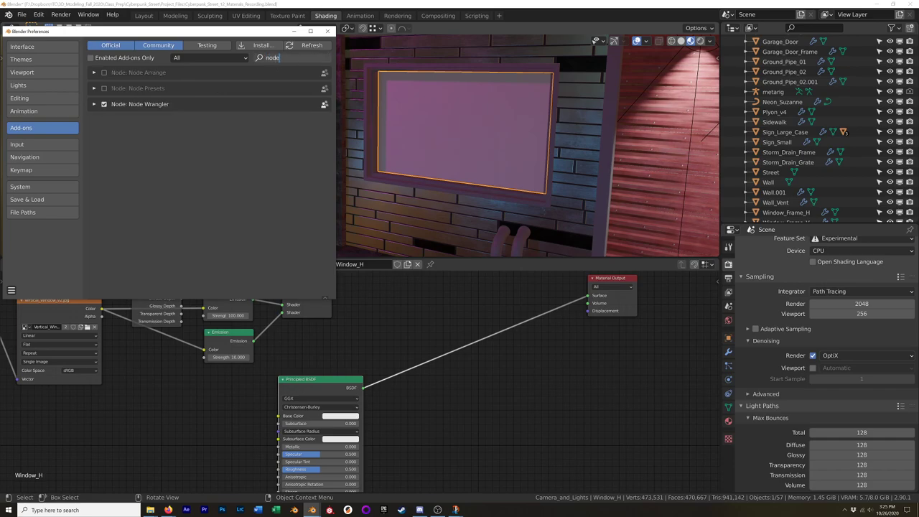
click(328, 32)
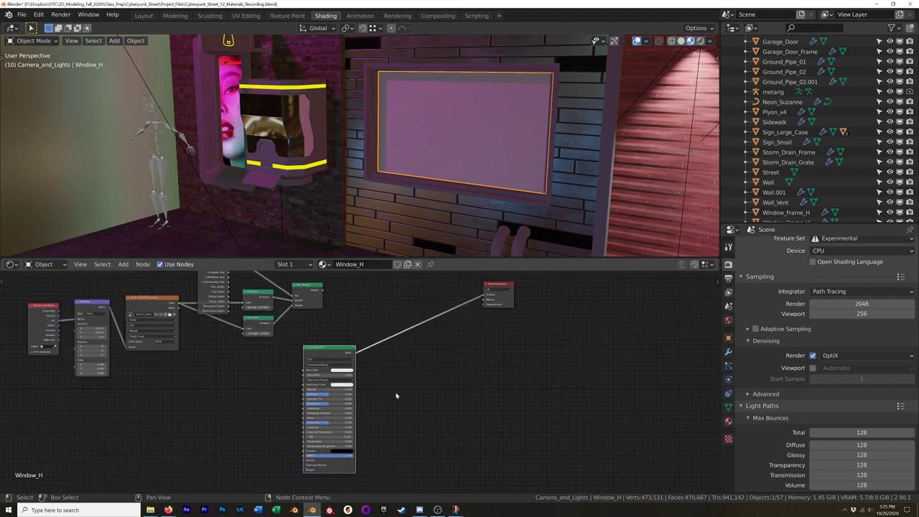
mouse_move(326, 356)
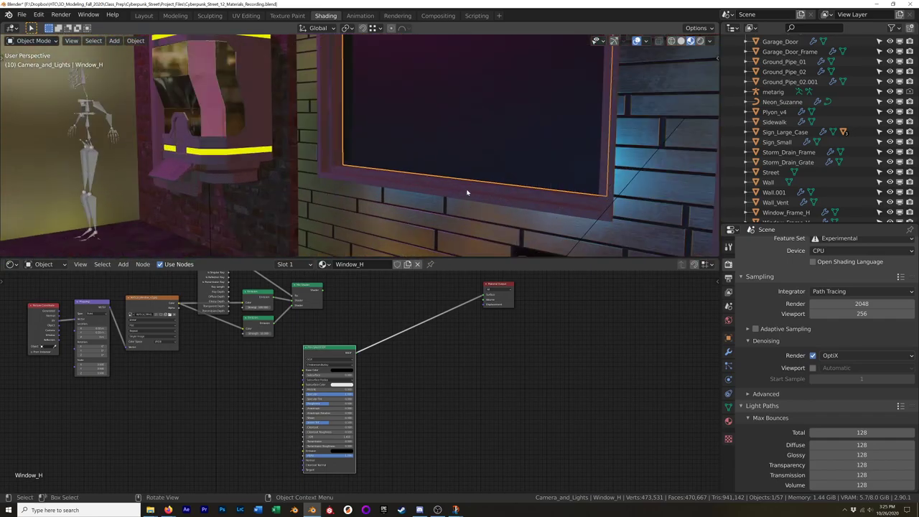
drag(467, 192, 359, 143)
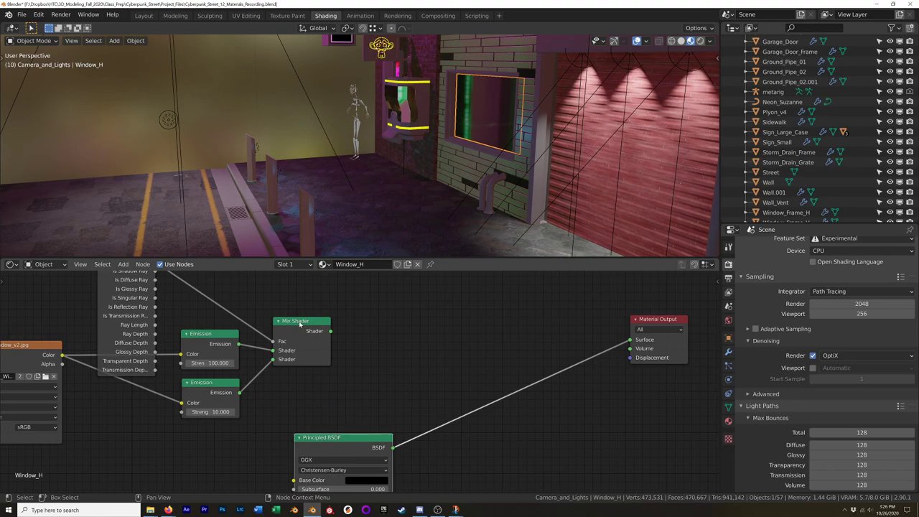
mouse_move(302, 325)
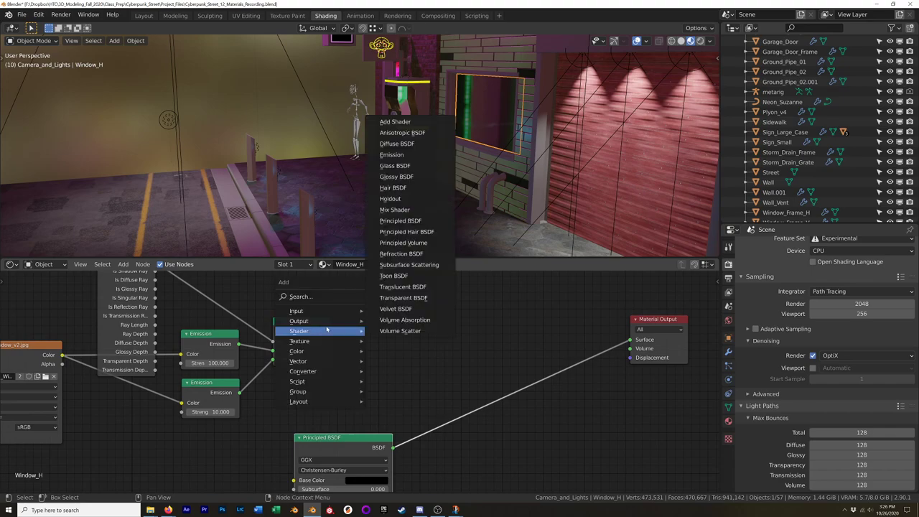
mouse_move(395, 120)
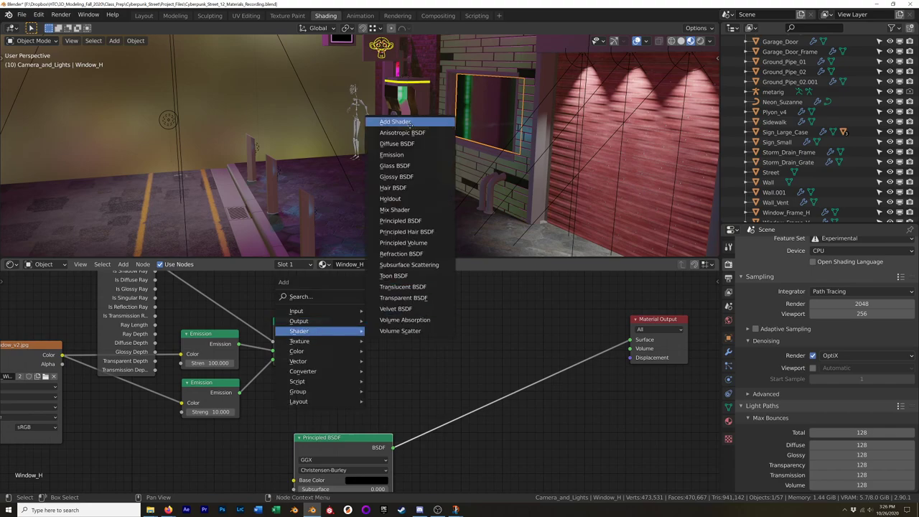
Step: Add an Add Shader combining the emission mix and Principled BSDF, then save the blend file
click(395, 121)
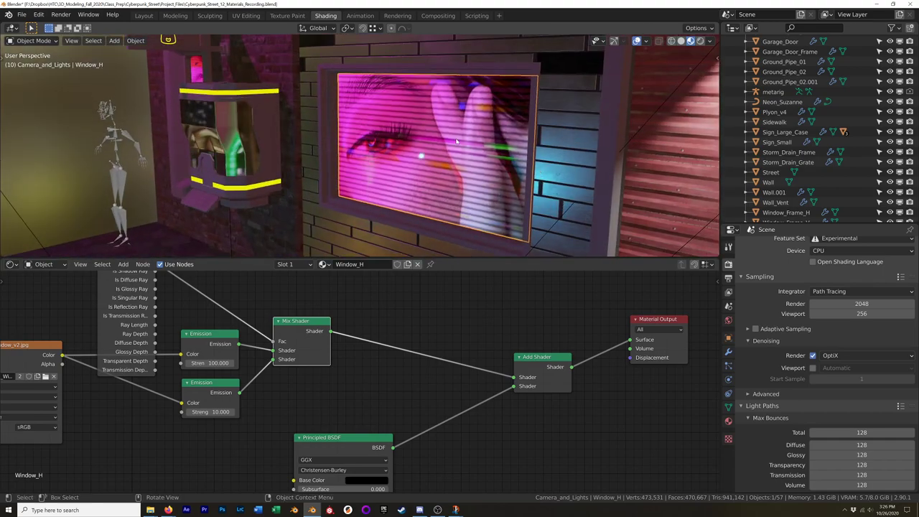
key(ctrl+s)
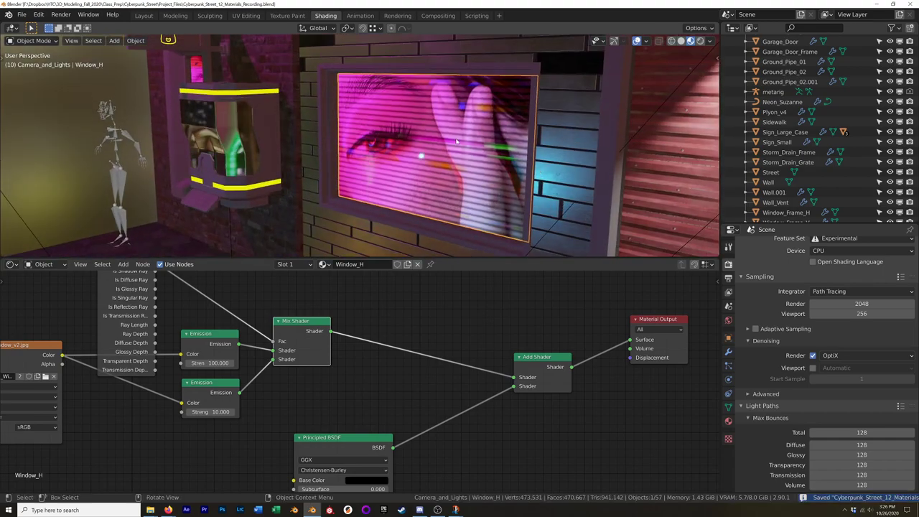
key(z)
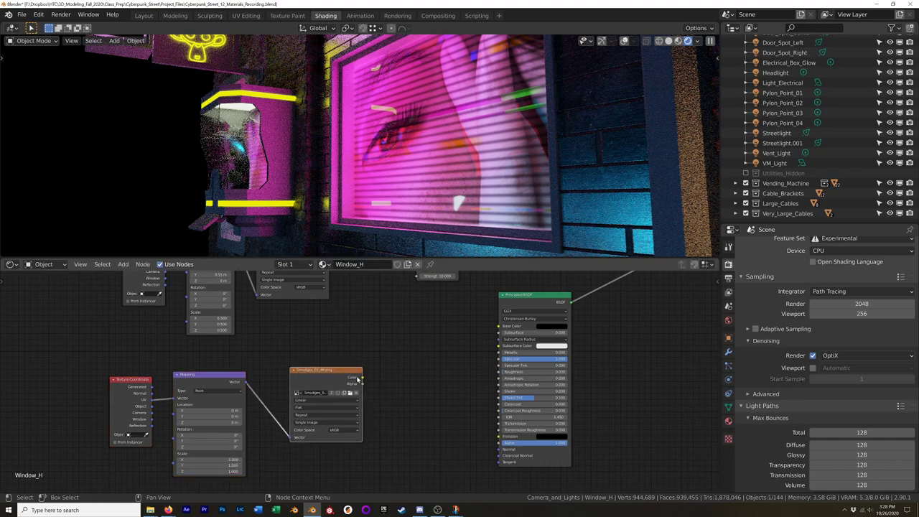
Step: Add a MixRGB node blending the window image with red before the Principled BSDF
click(413, 342)
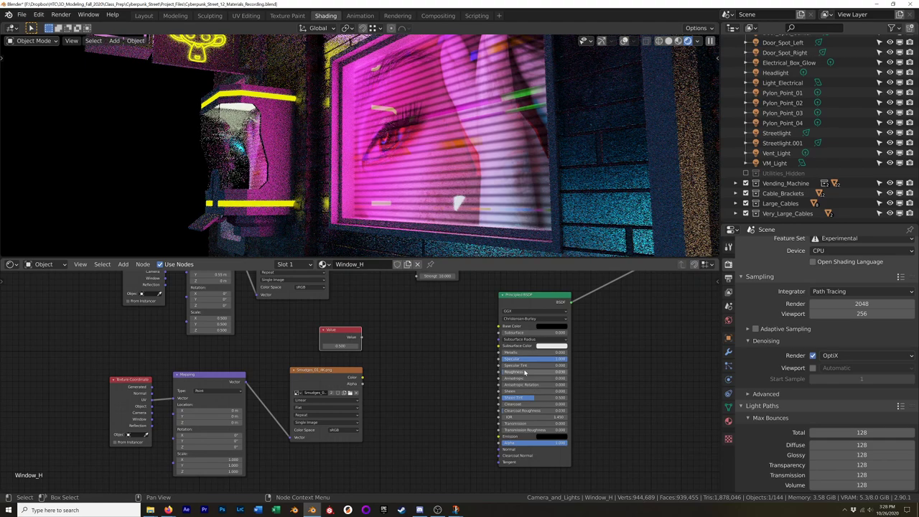
mouse_move(526, 374)
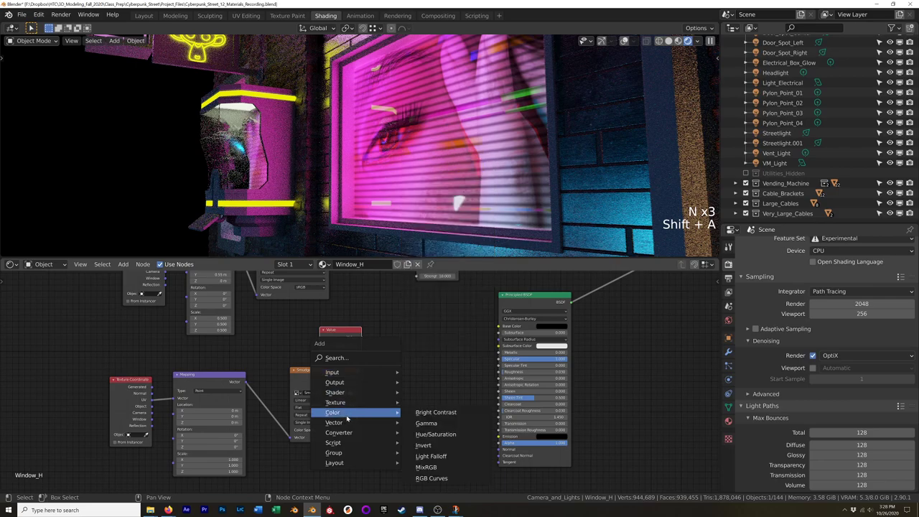
click(431, 477)
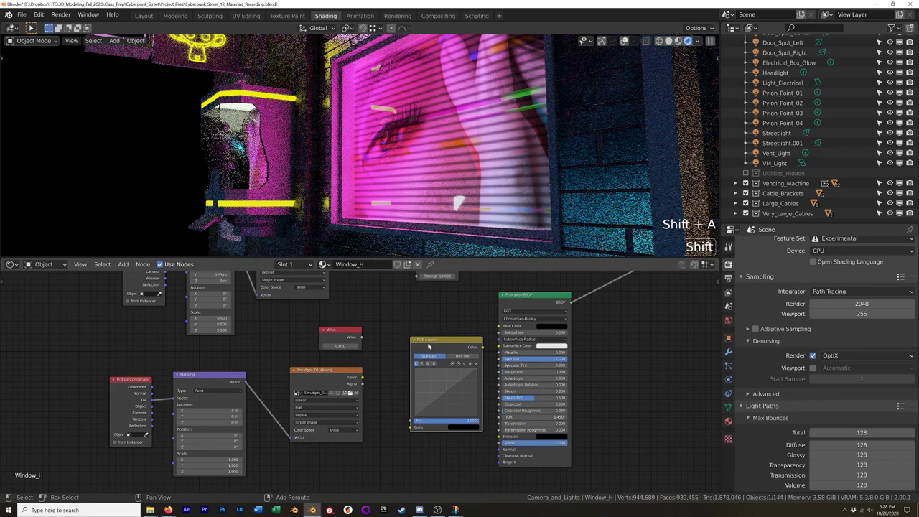
key(shift+s)
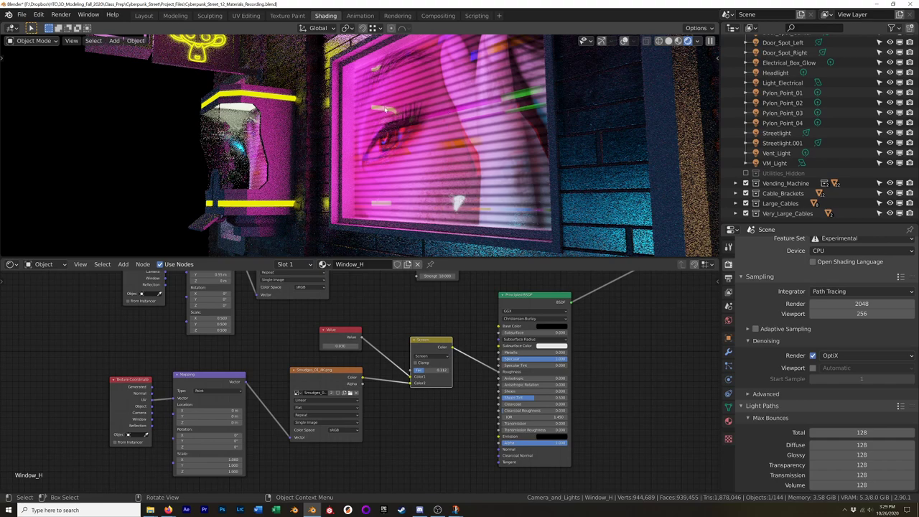
mouse_move(428, 151)
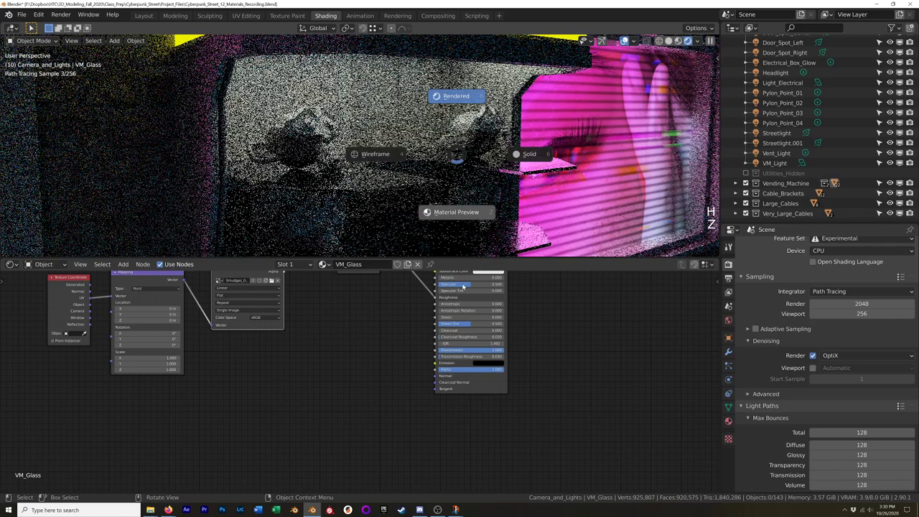
Step: Switch the 3D viewport from Rendered to Solid shading
click(528, 153)
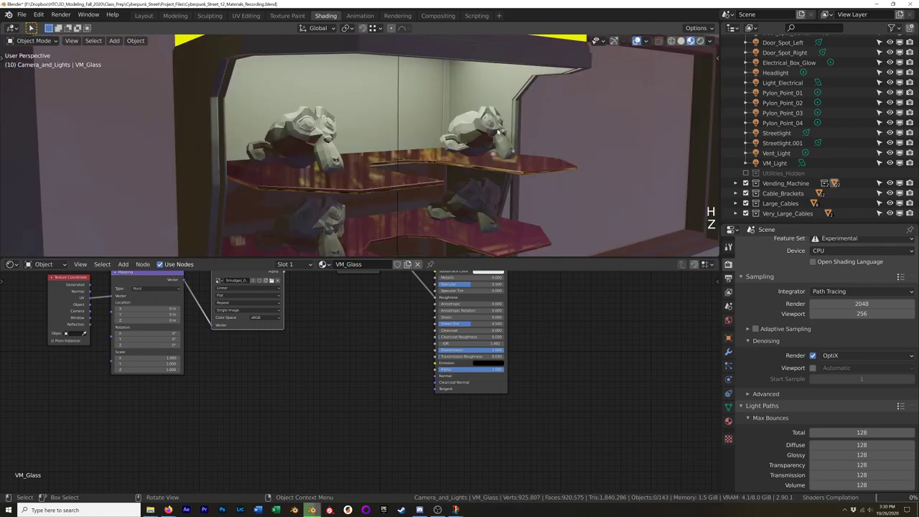
mouse_move(497, 138)
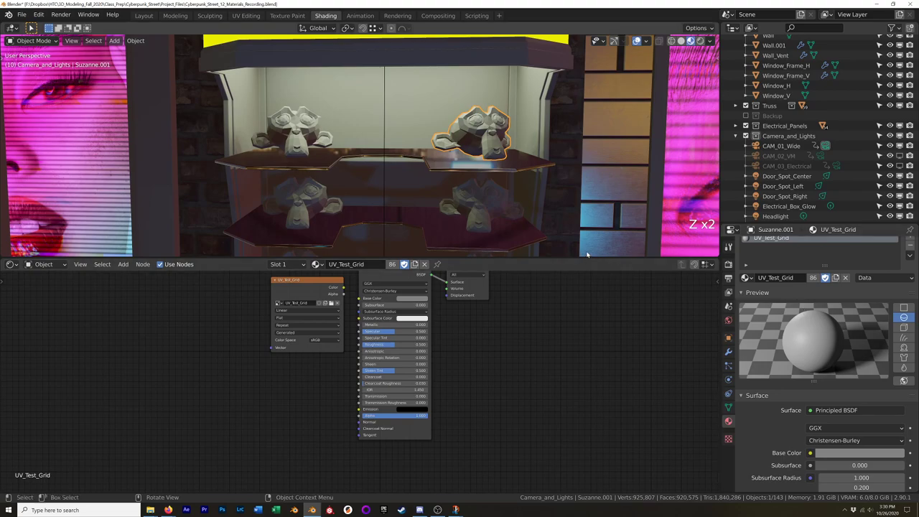
mouse_move(715, 185)
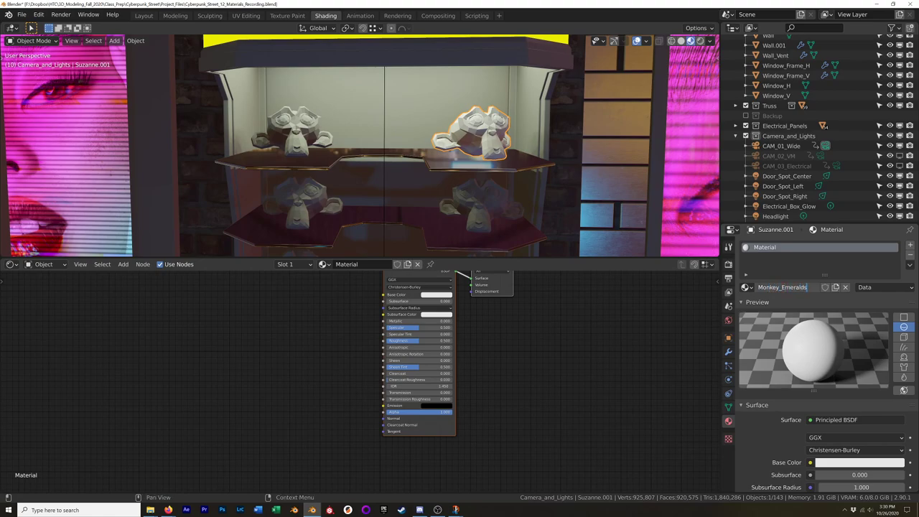
Step: Name the Suzanne head's new material Monkey_Emerald
text(Monkey_Emerald)
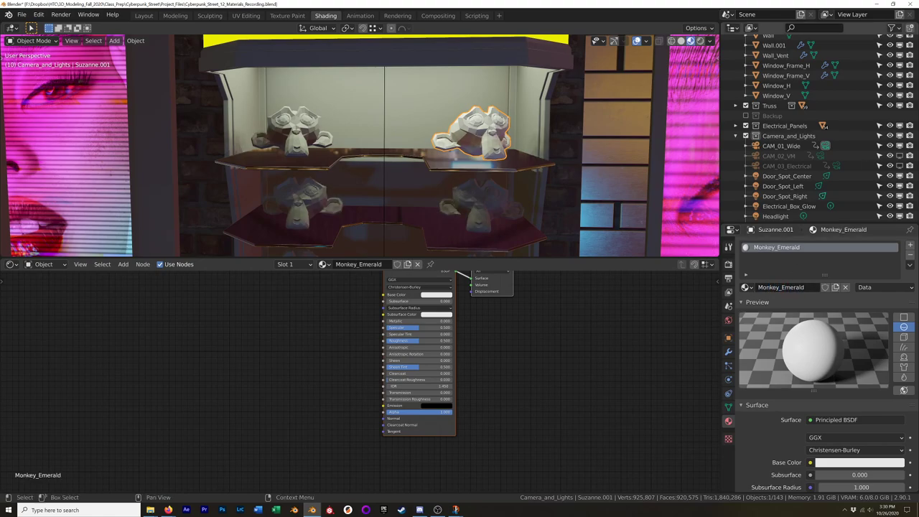
mouse_move(652, 132)
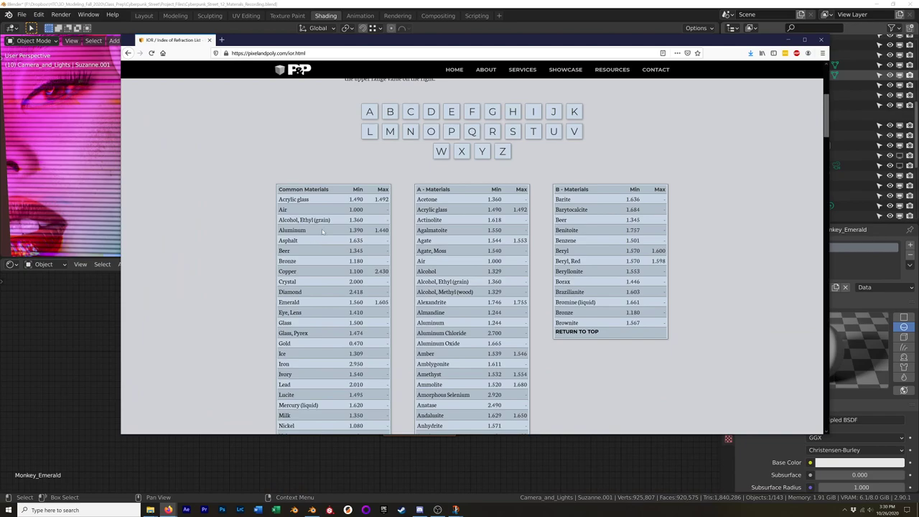
scroll(down, 3)
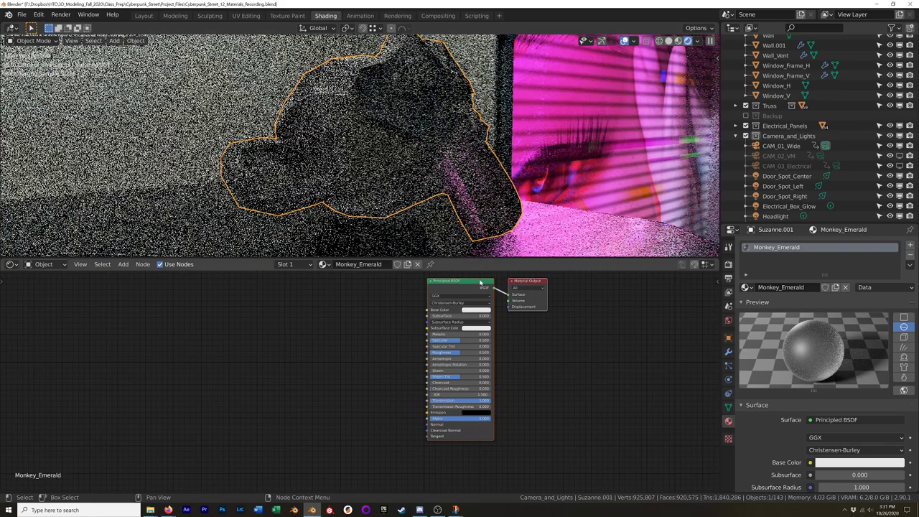
Step: Select the Monkey_Emerald material's Principled BSDF node to set its green glass values
click(485, 310)
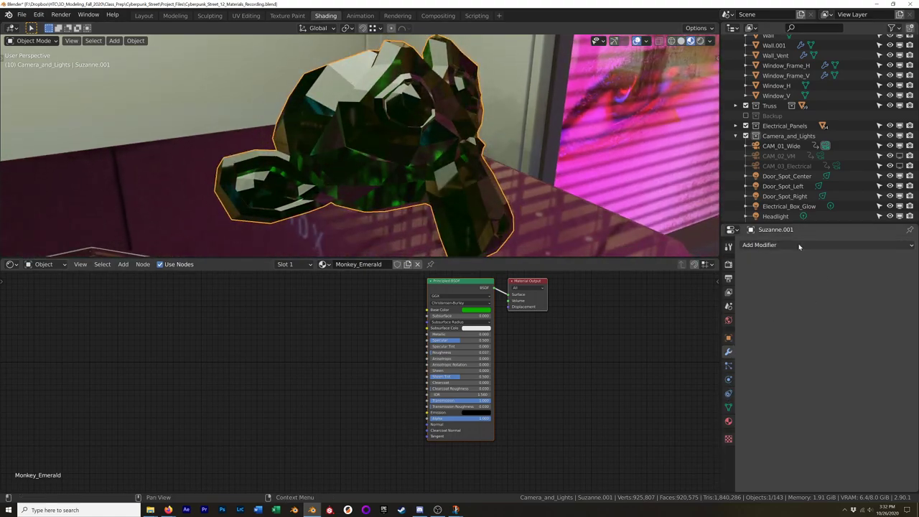
Step: Add a Bevel modifier to the emerald Suzanne and view it in Rendered shading
click(760, 244)
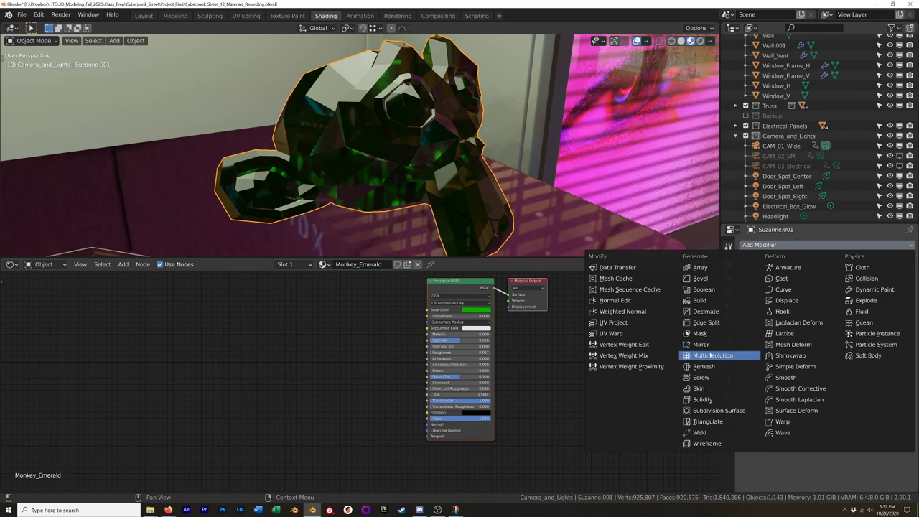
mouse_move(700, 300)
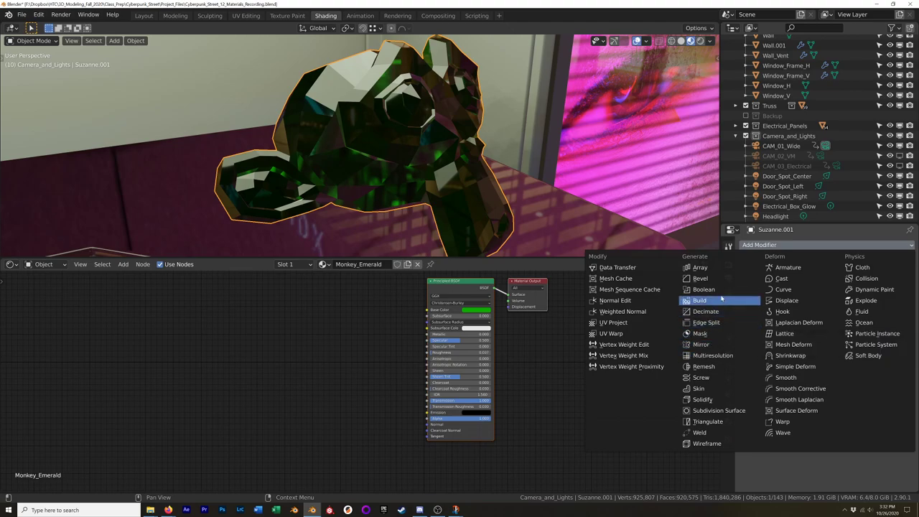
click(701, 279)
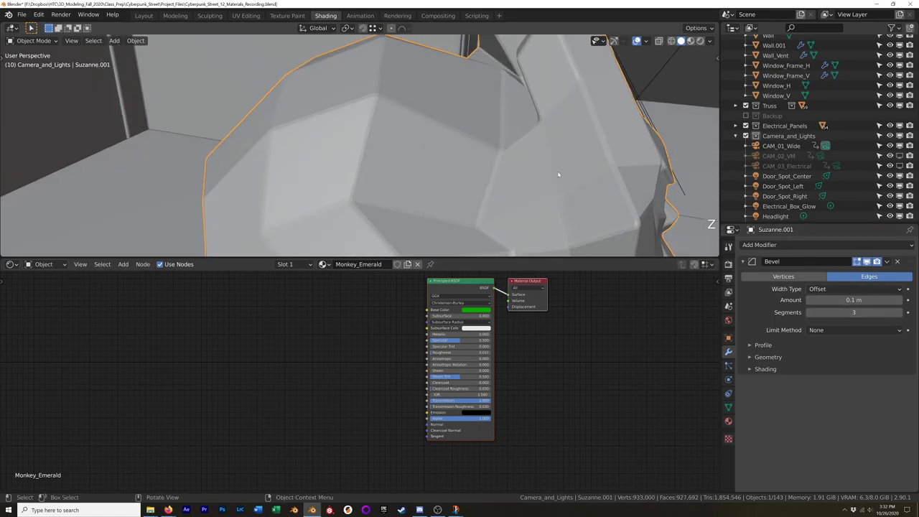
right_click(557, 176)
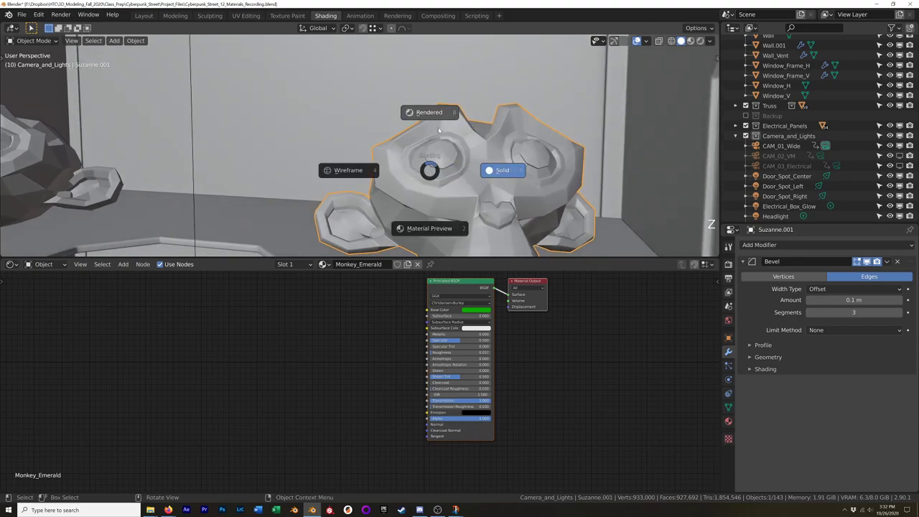
click(348, 170)
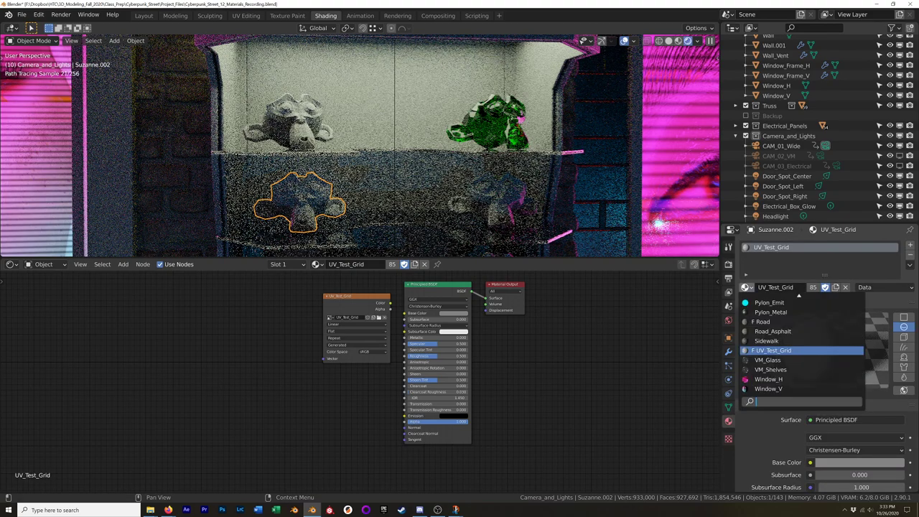
Step: Assign the Monkey_Emerald material to the lower-left Suzanne by searching 'mo'
text(mo)
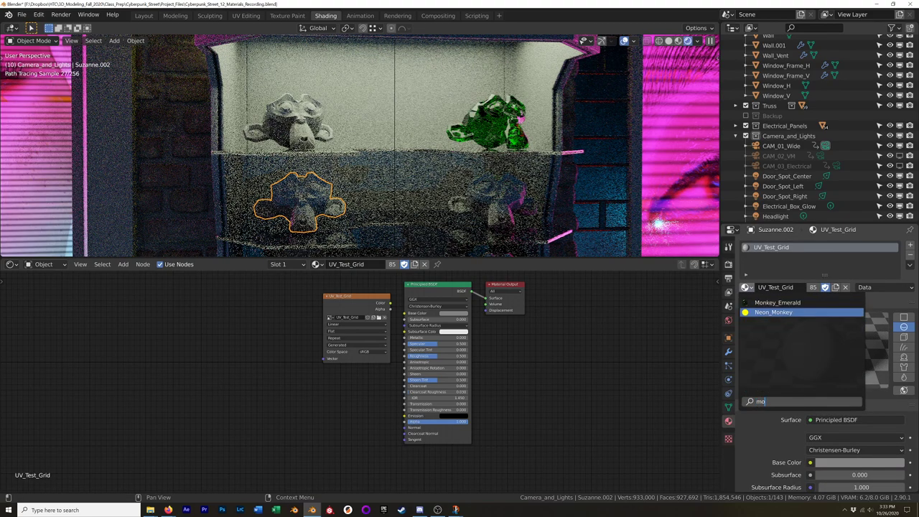
click(773, 302)
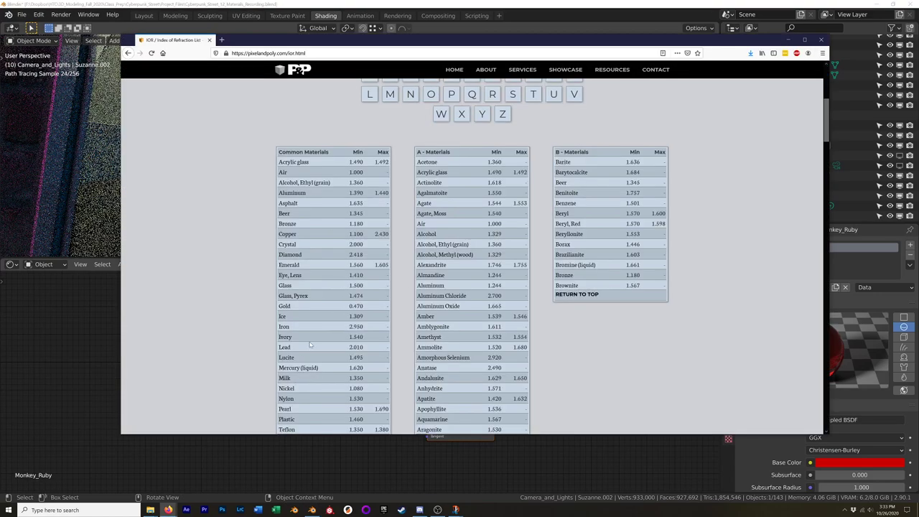
Step: Scroll the IOR reference list down to the C, D and E material tables
scroll(down, 3)
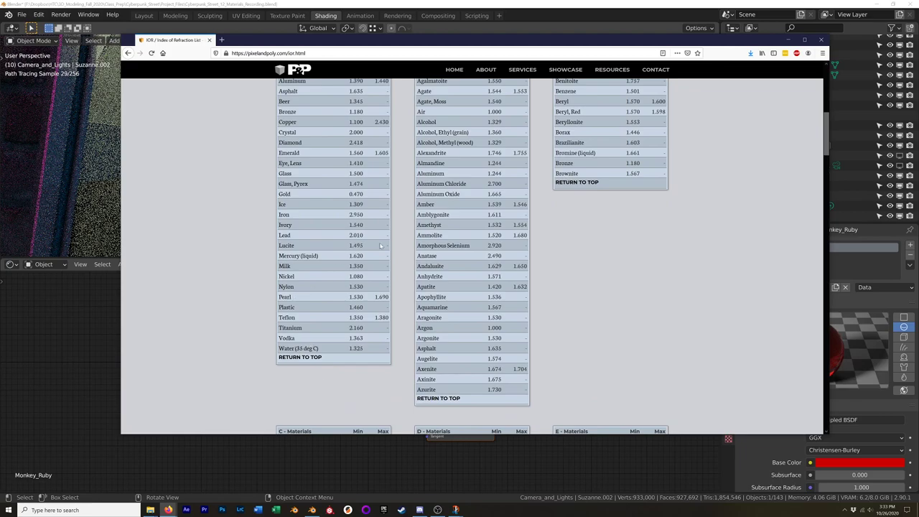
scroll(down, 3)
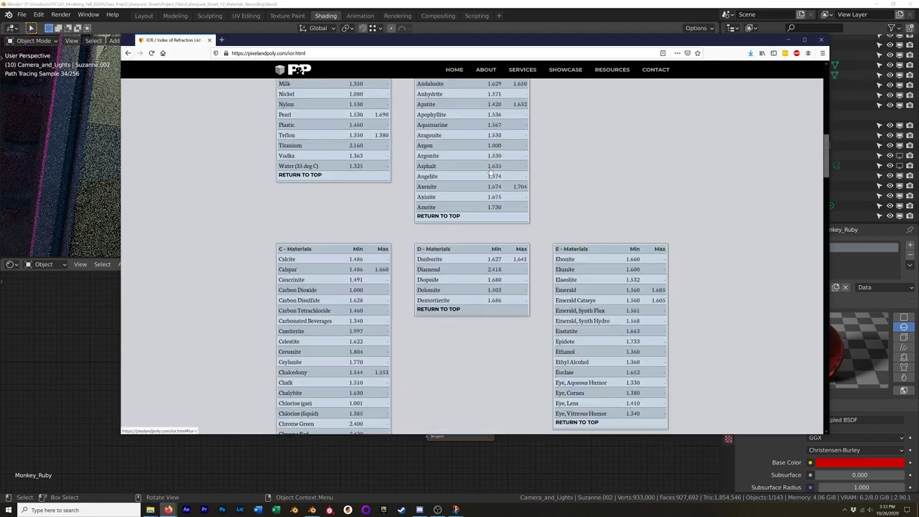
scroll(down, 3)
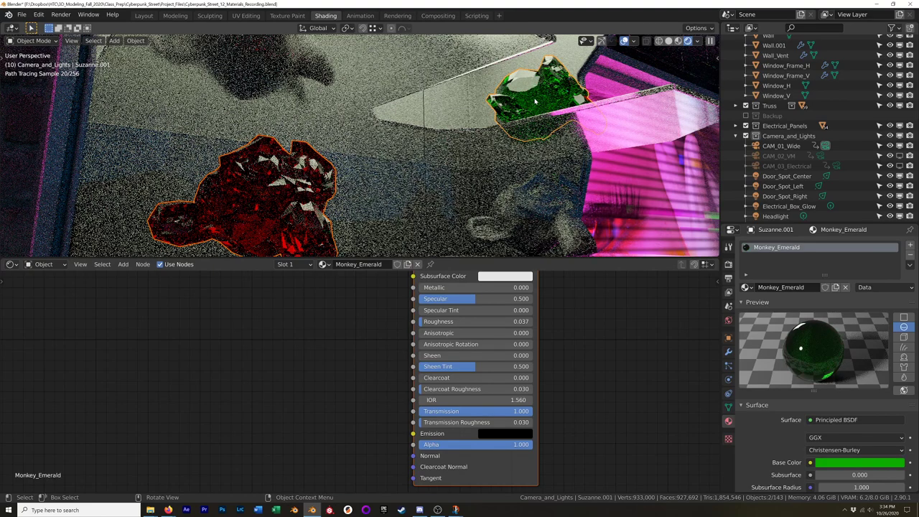
Step: Link the ruby material settings to the lower Suzanne with Ctrl+L so it renders as red glass
key(ctrl+l)
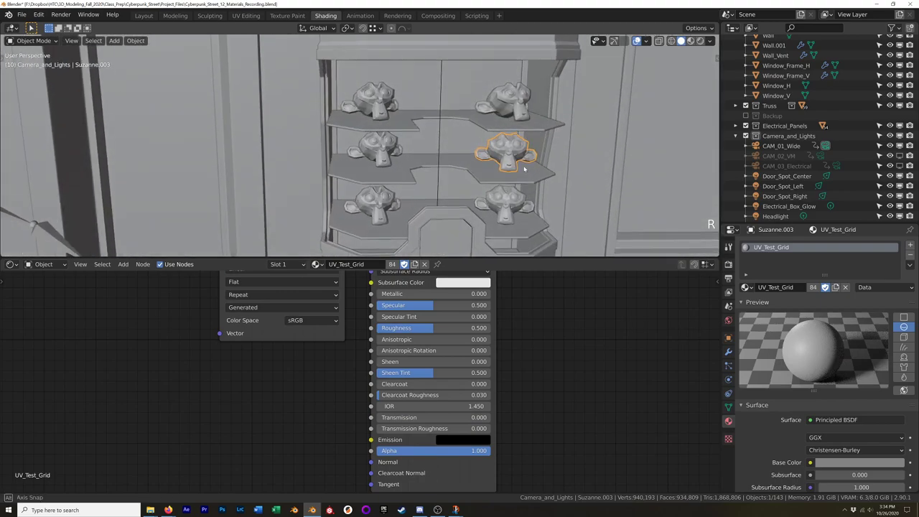
Step: Move one shelved Suzanne along X and rotate another around Z for variety
key(g)
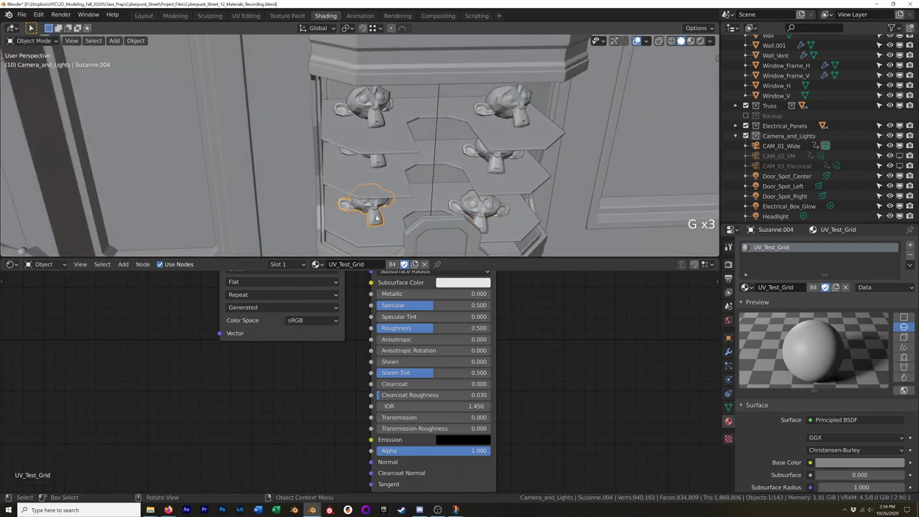
key(r)
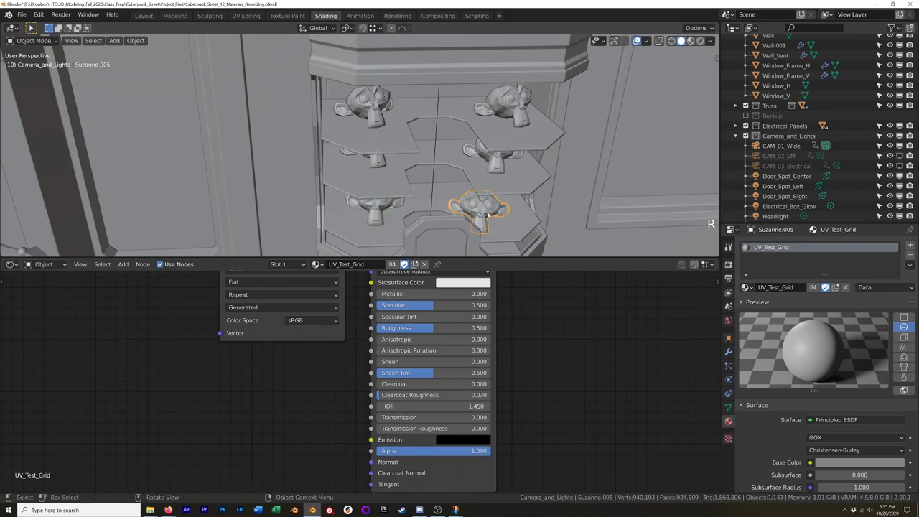
key(r)
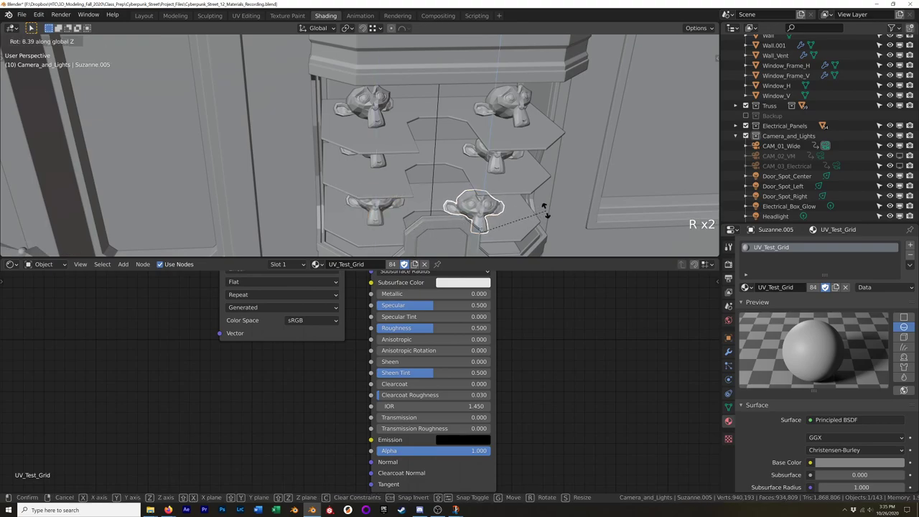